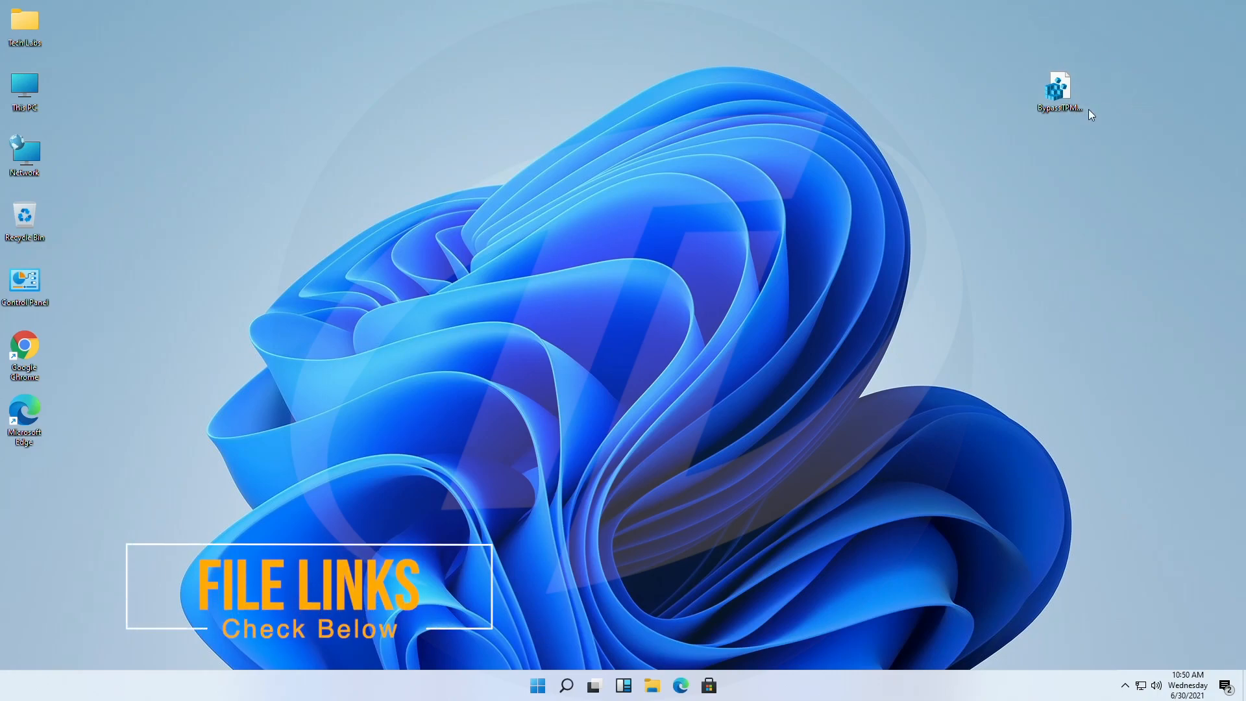
pyautogui.moveTo(941, 142)
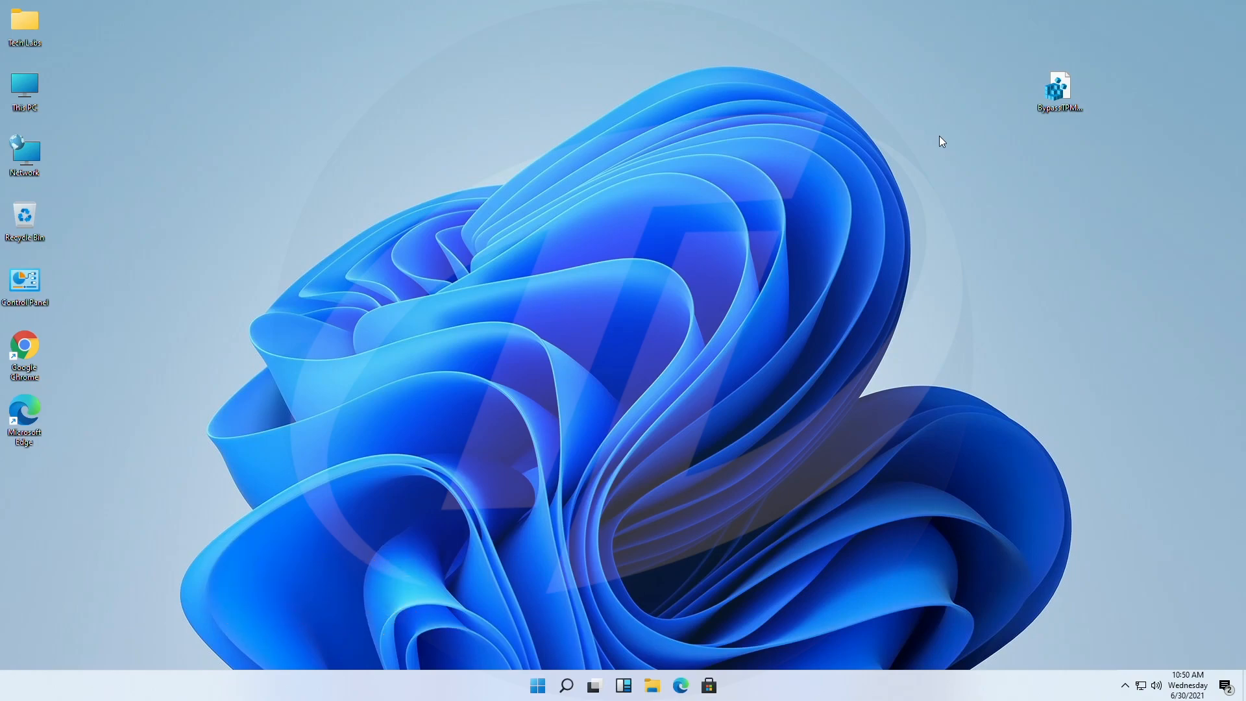
pyautogui.moveTo(1033, 139)
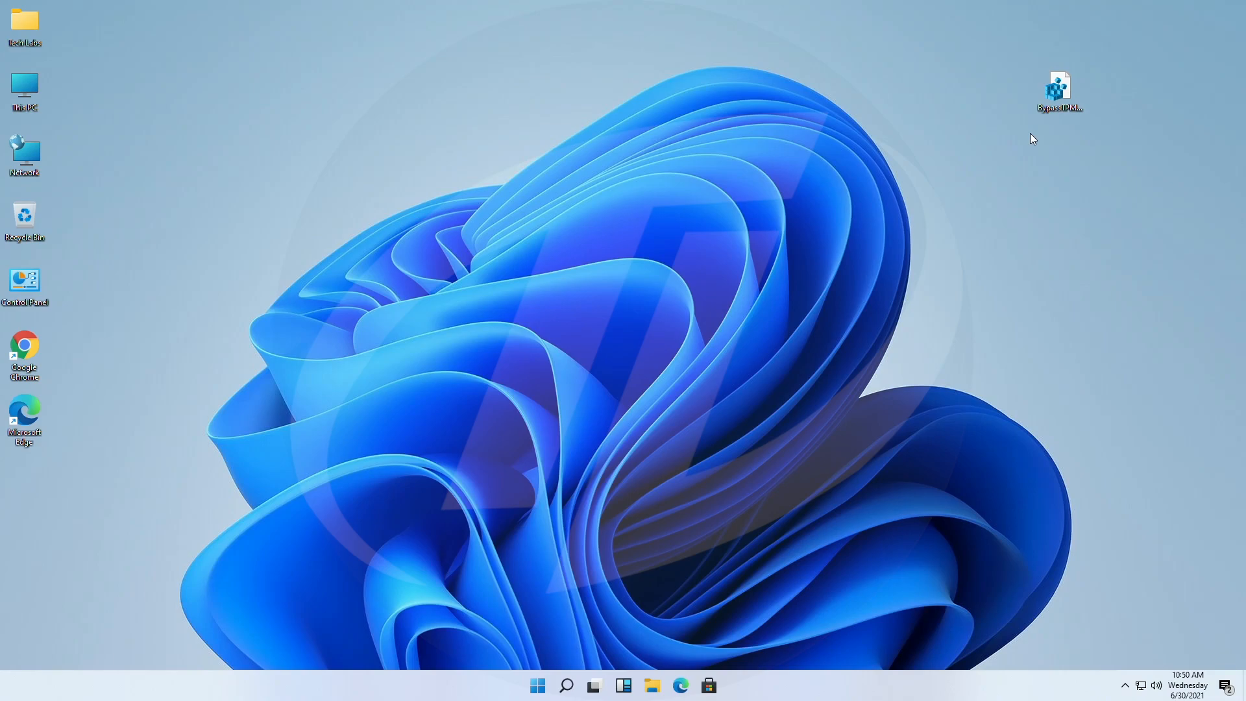
pyautogui.moveTo(1153, 152)
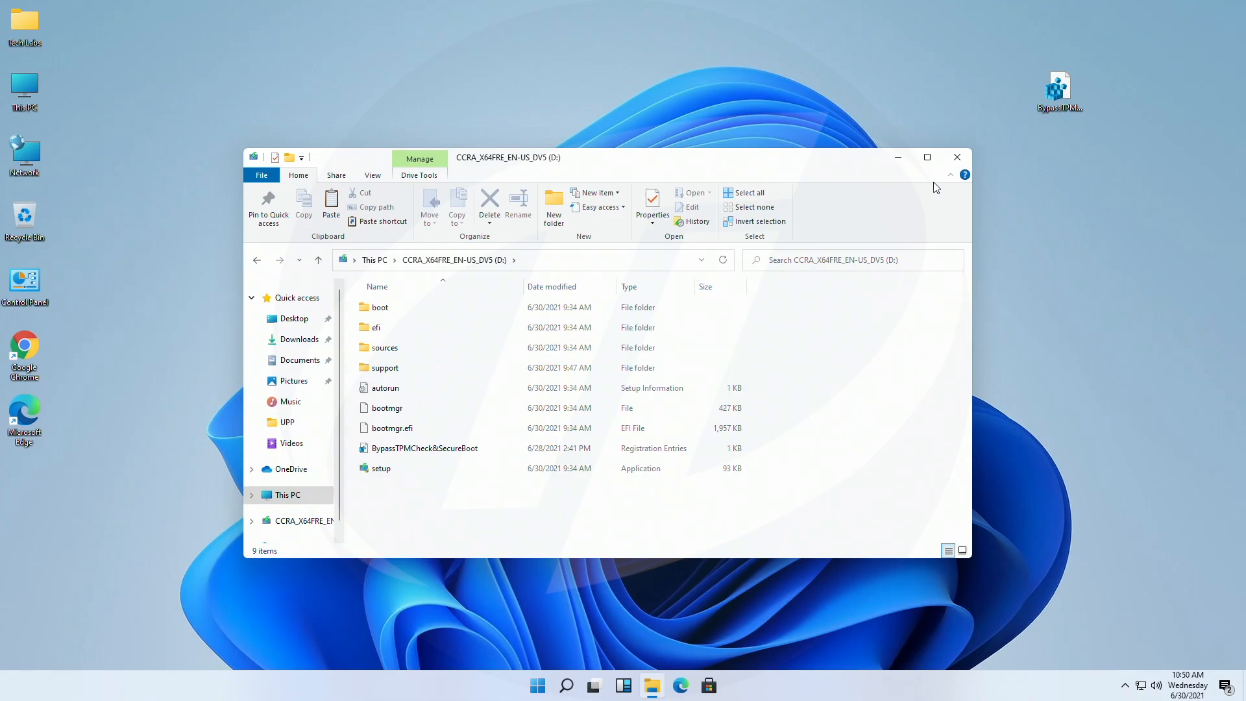
# - Check drive D: (CCRA_X64FRE_EN-US_DV5) for BypassTPMCheck&SecureBoot.reg in File Explorer
pyautogui.click(957, 157)
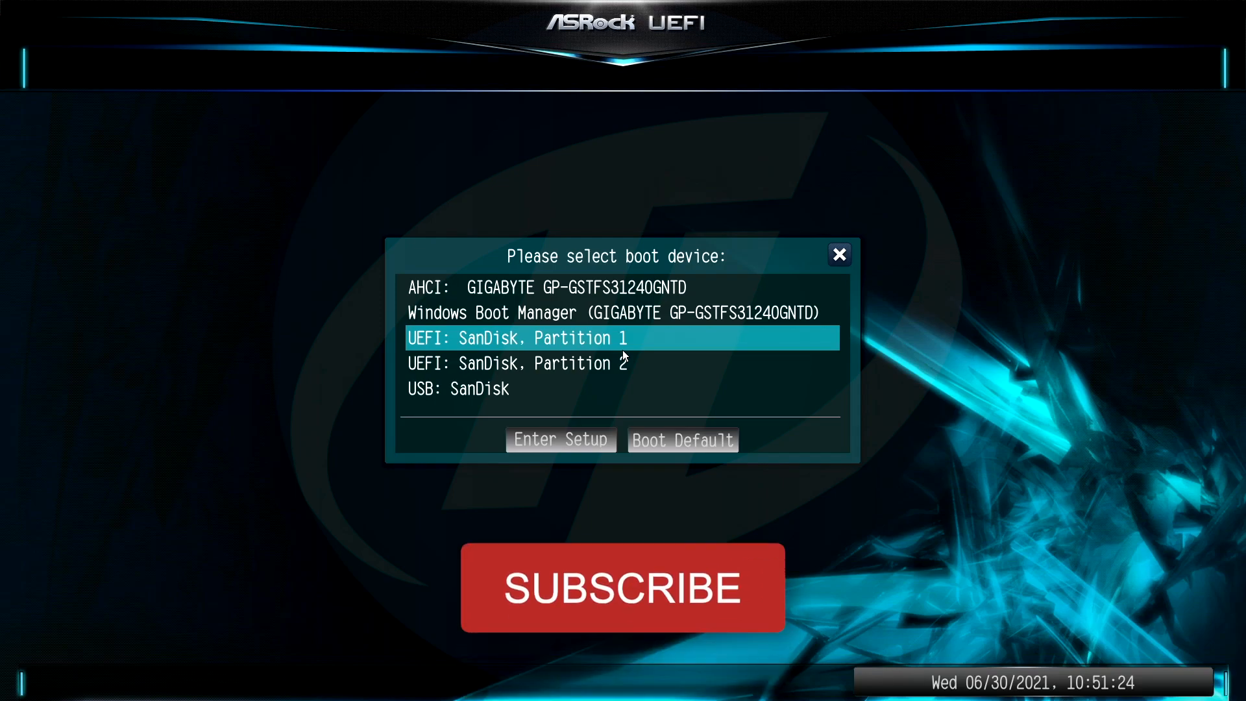
# - Boot from 'UEFI: SanDisk, Partition 1' in the ASRock boot menu
pyautogui.click(515, 337)
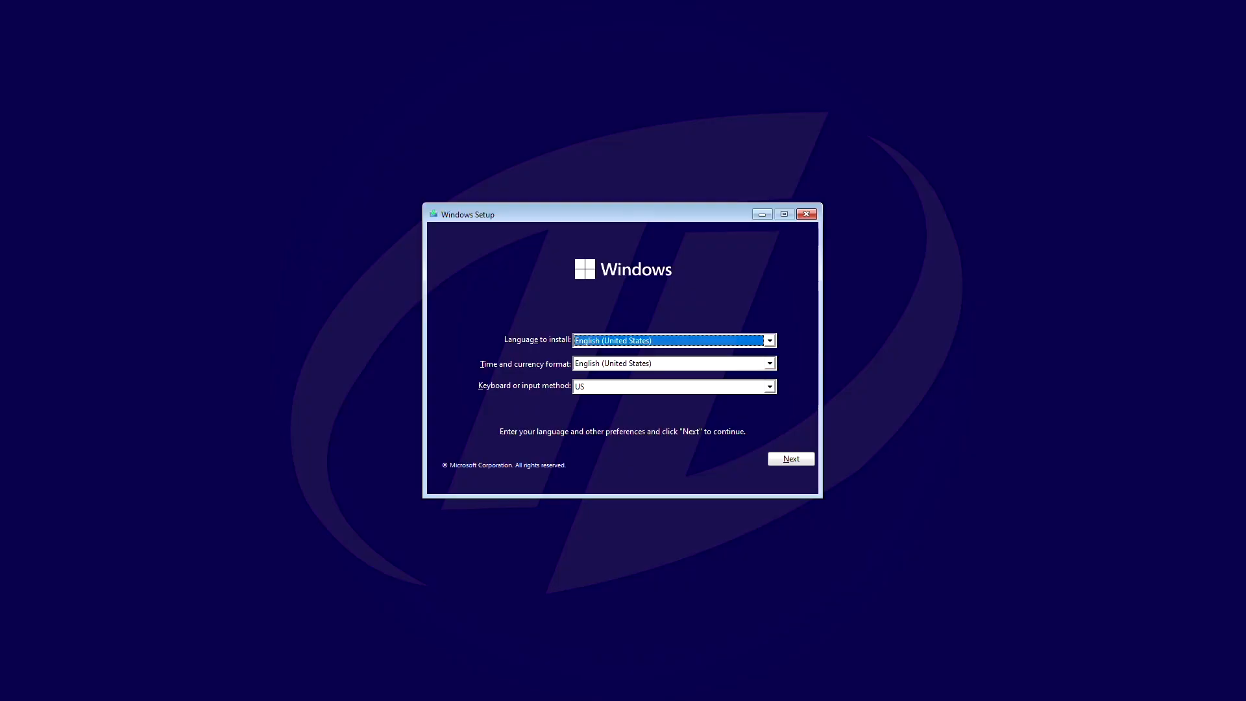
pyautogui.moveTo(755, 450)
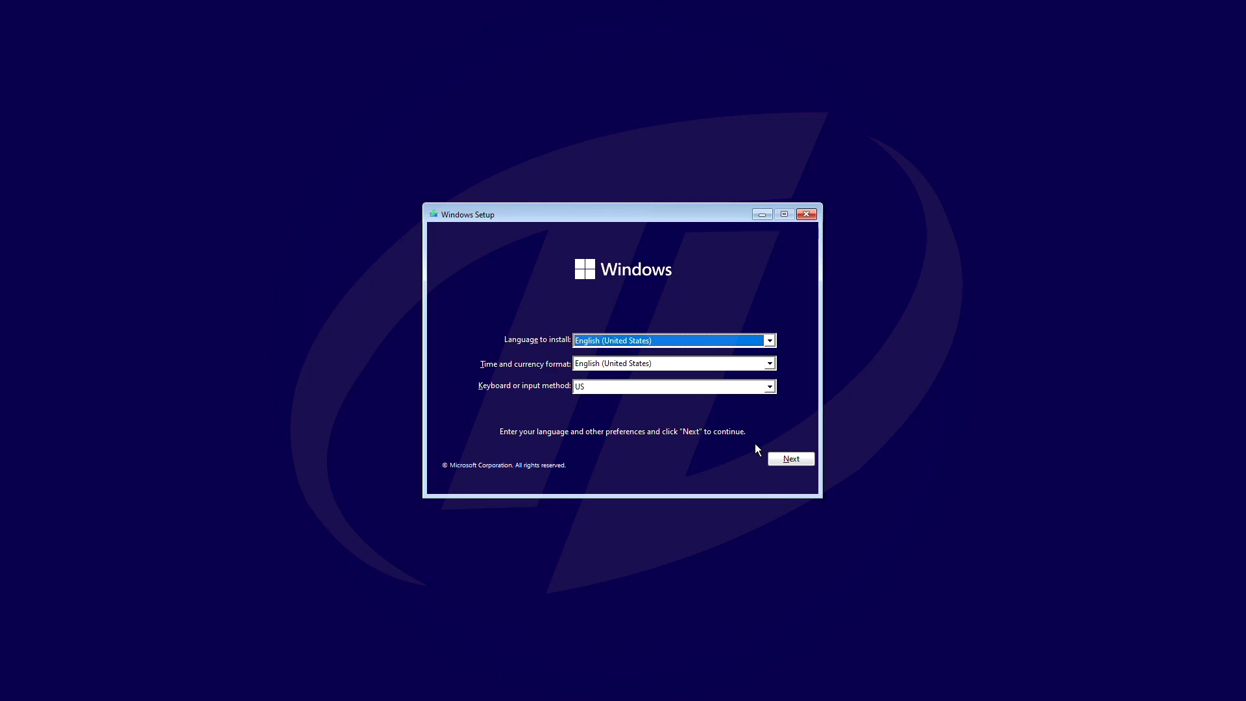
# - Start installing with English defaults and no product key, then open a Shift+F10 command prompt
pyautogui.click(789, 459)
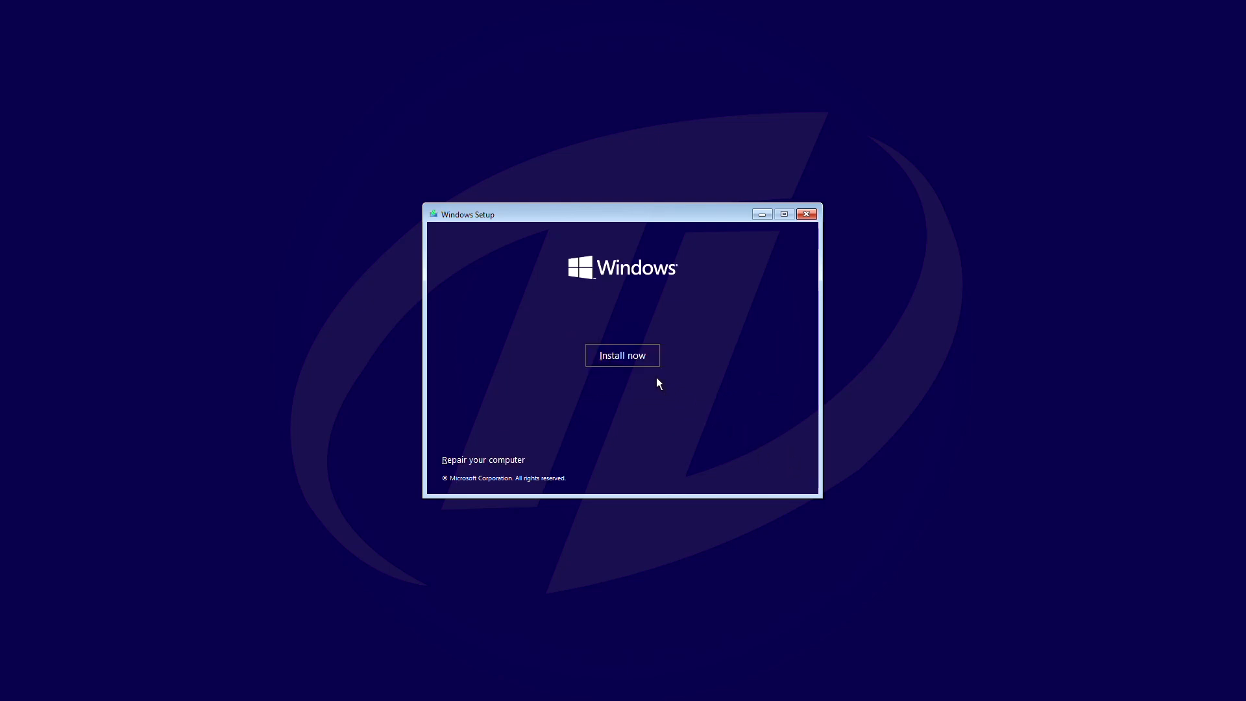
pyautogui.click(622, 355)
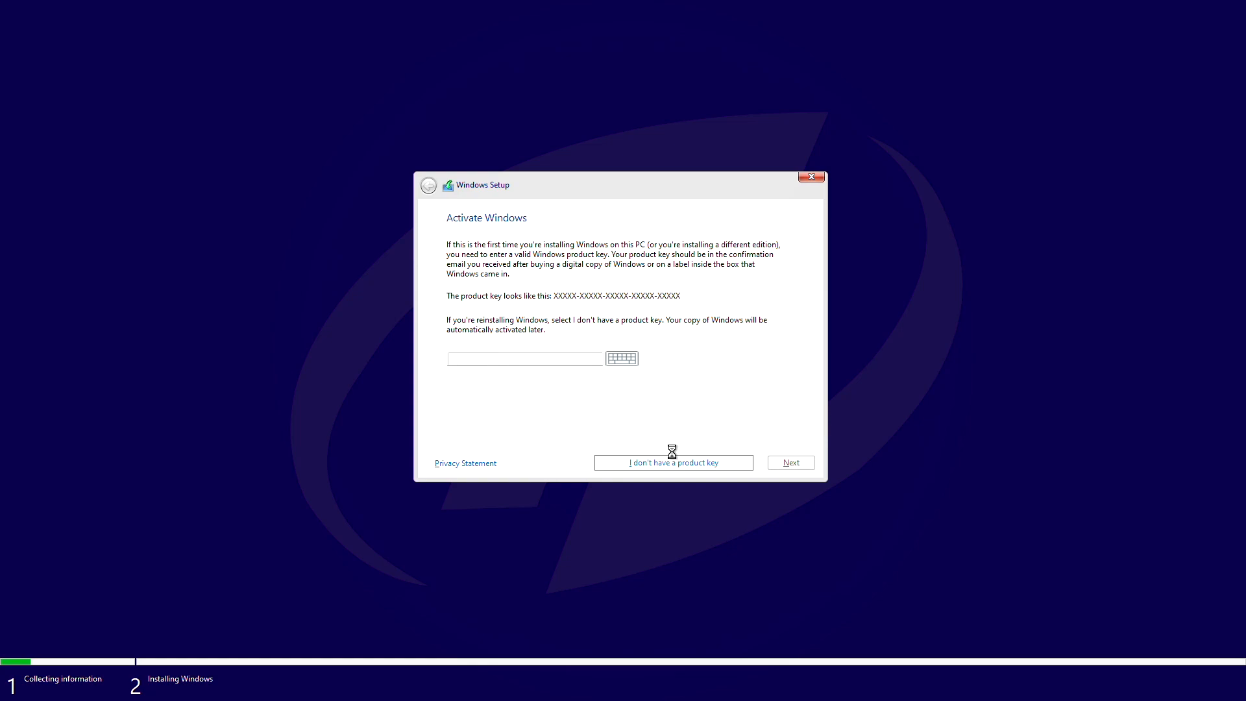
pyautogui.click(673, 462)
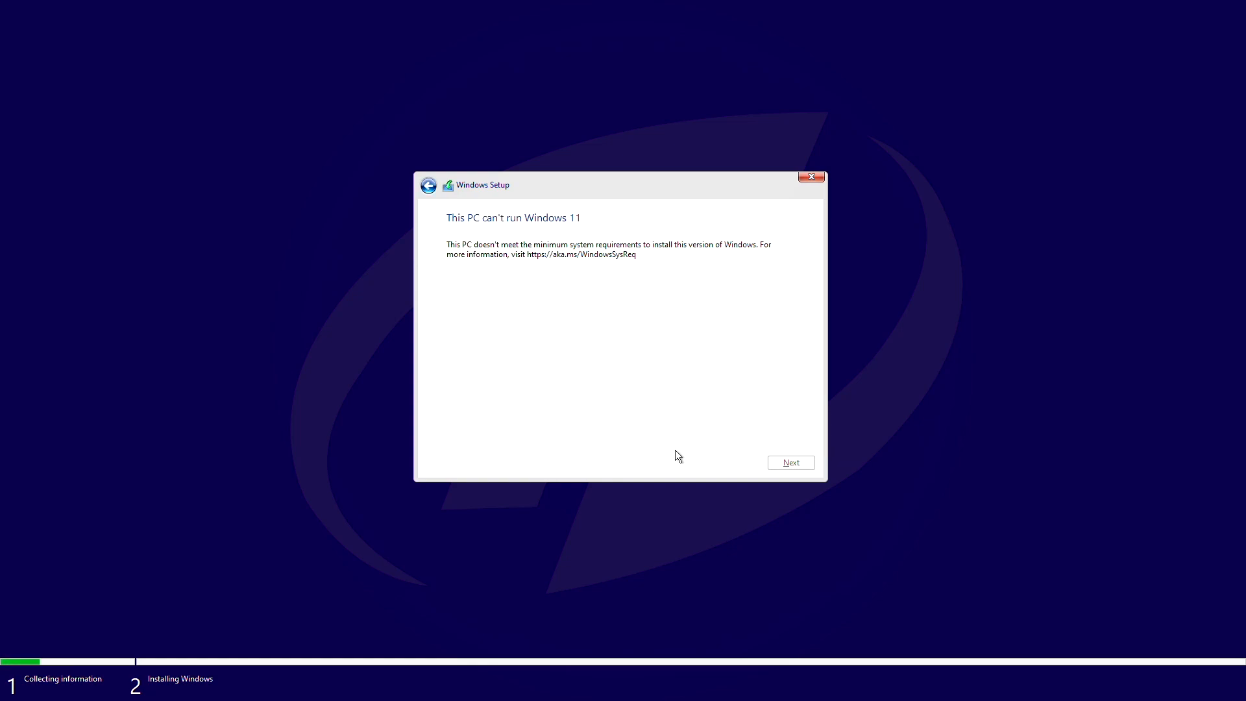
pyautogui.moveTo(652, 397)
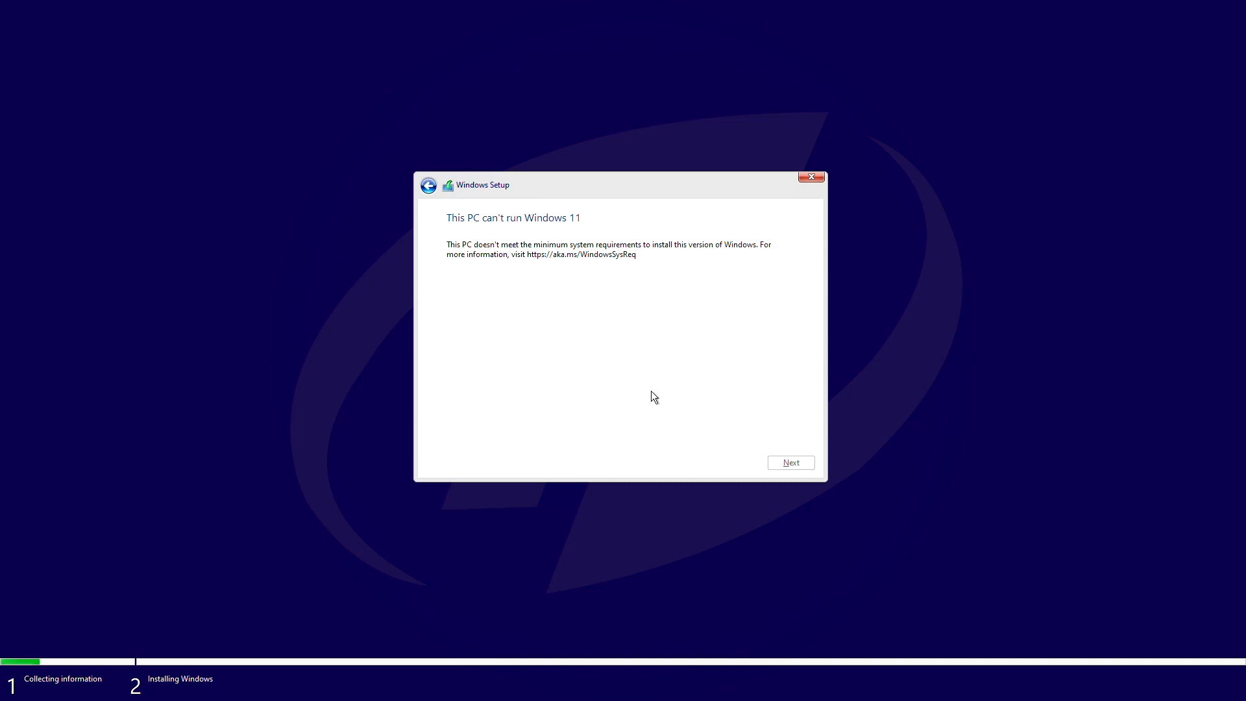
pyautogui.press('shift+f10')
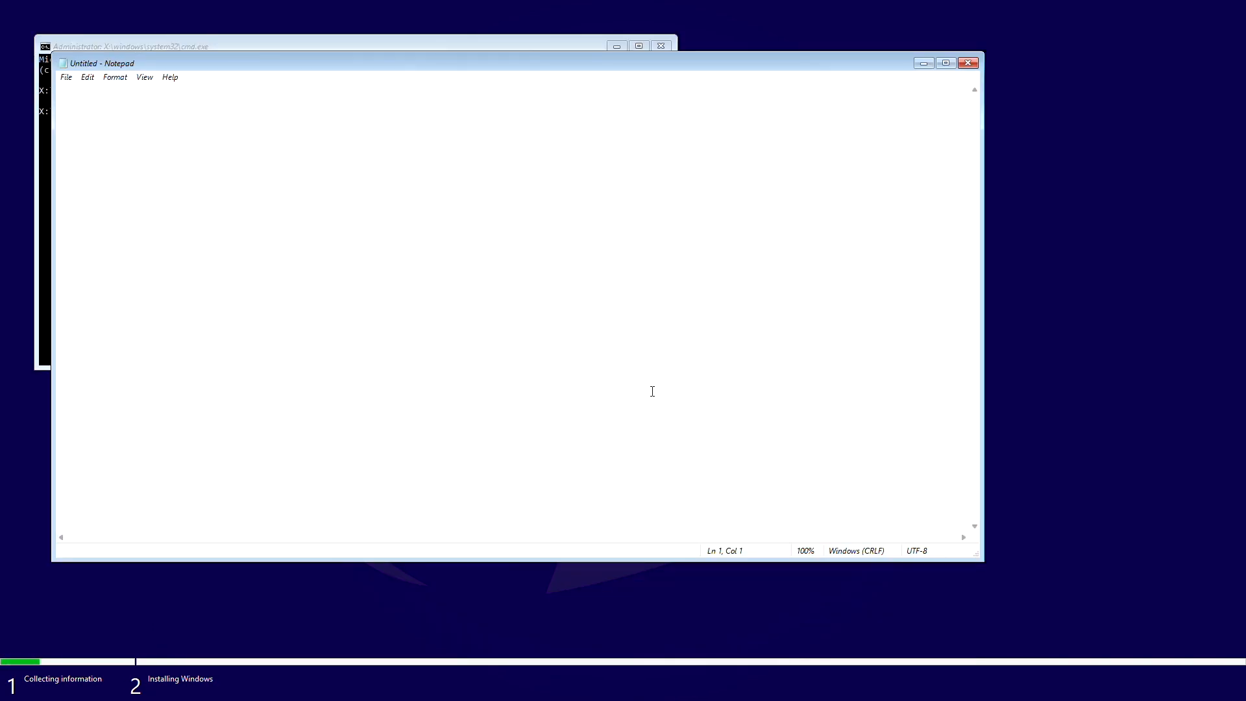
# - In Notepad's Open dialog, show All Files on the install drive and select BypassTPMCheck&SecureBoot.reg
pyautogui.click(66, 77)
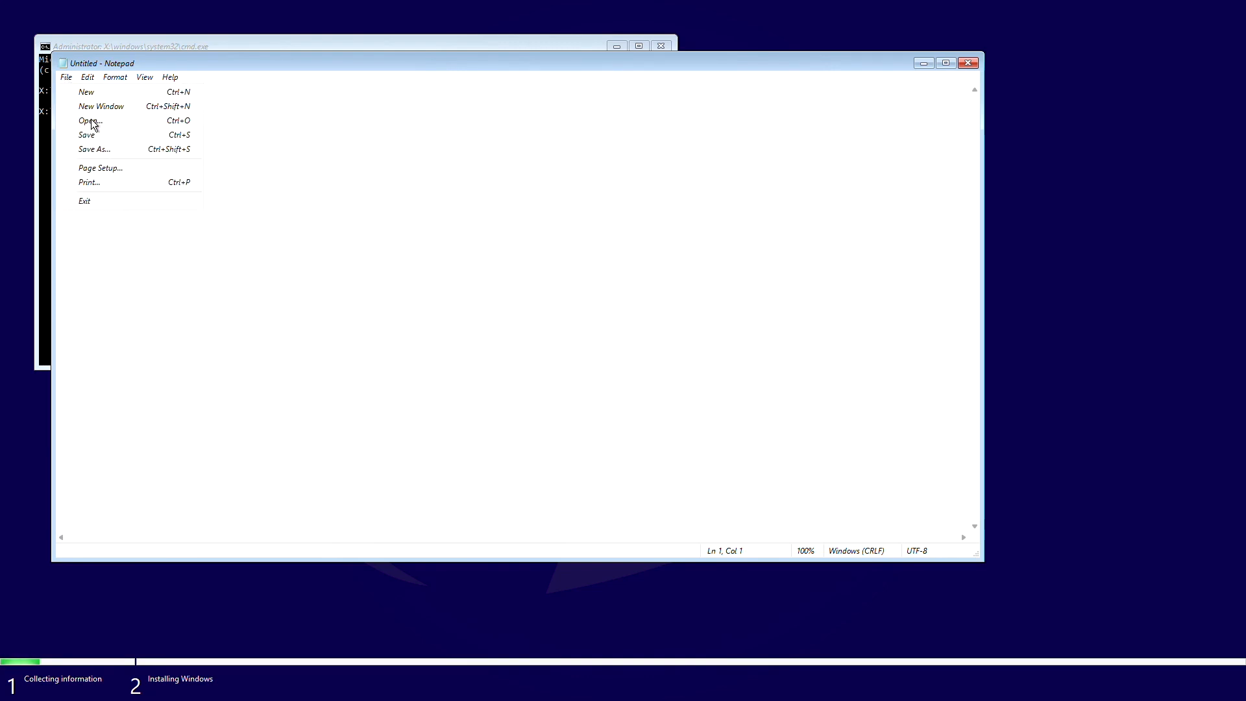
pyautogui.click(89, 120)
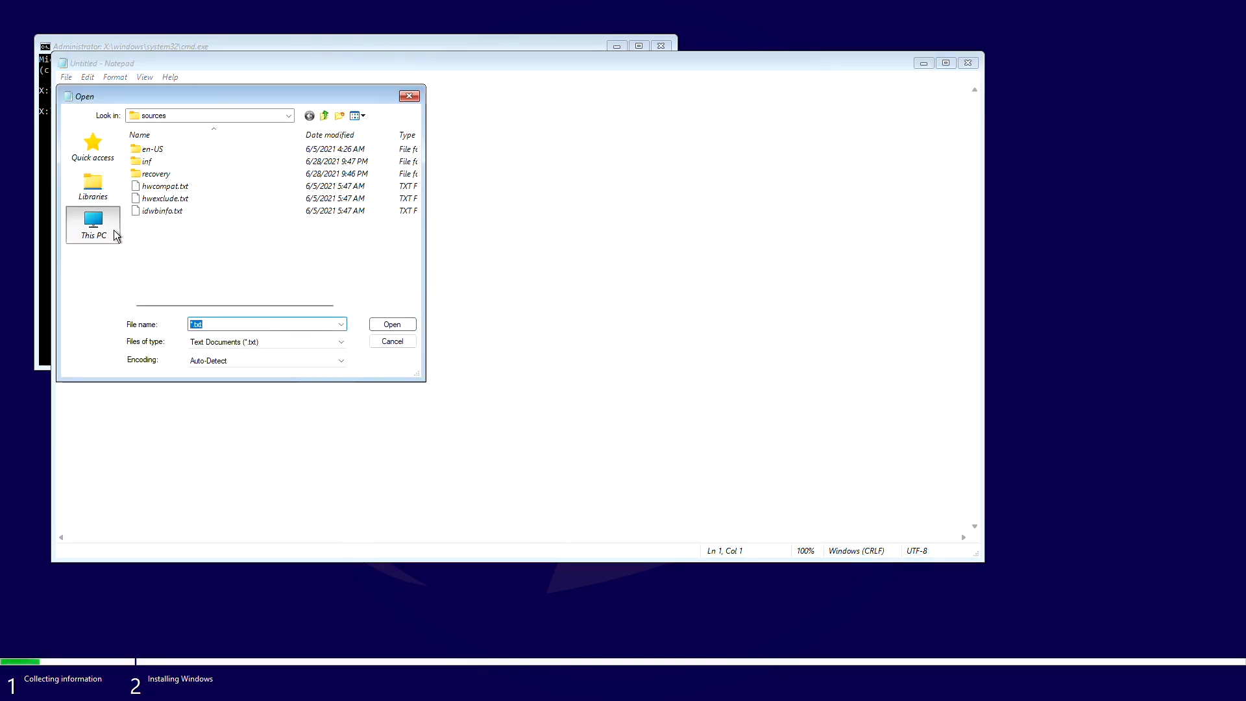
pyautogui.click(323, 115)
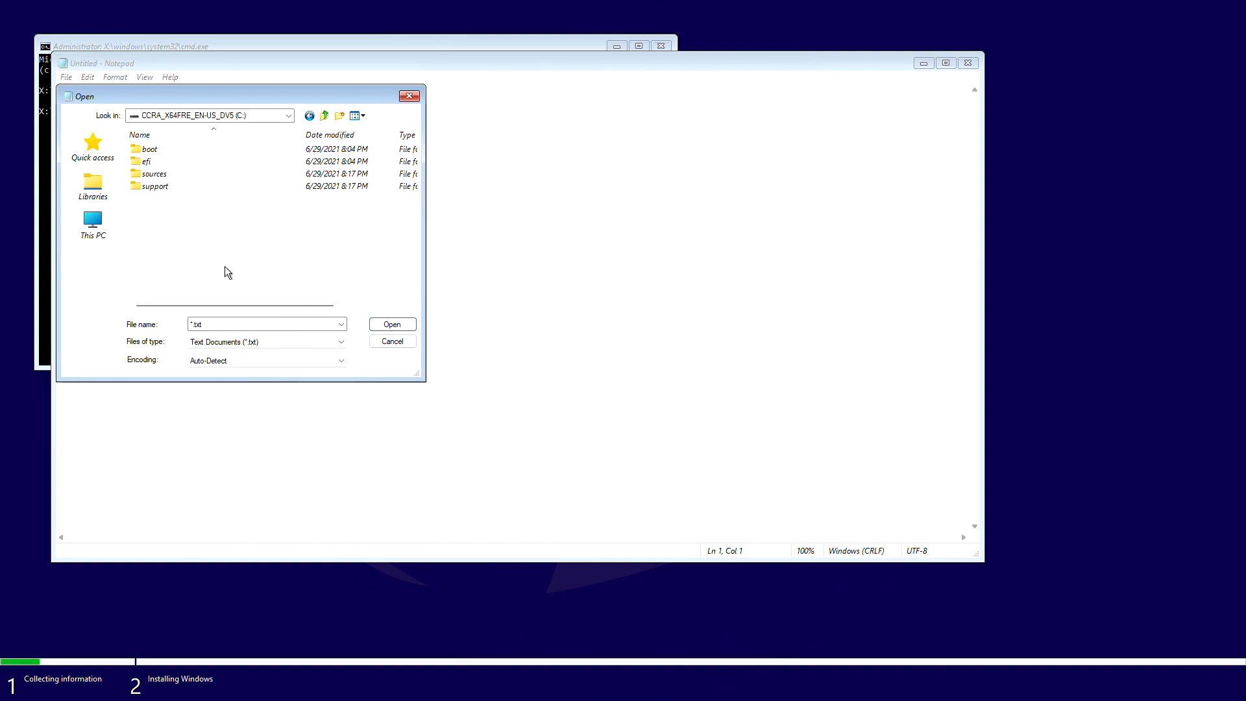
pyautogui.click(340, 342)
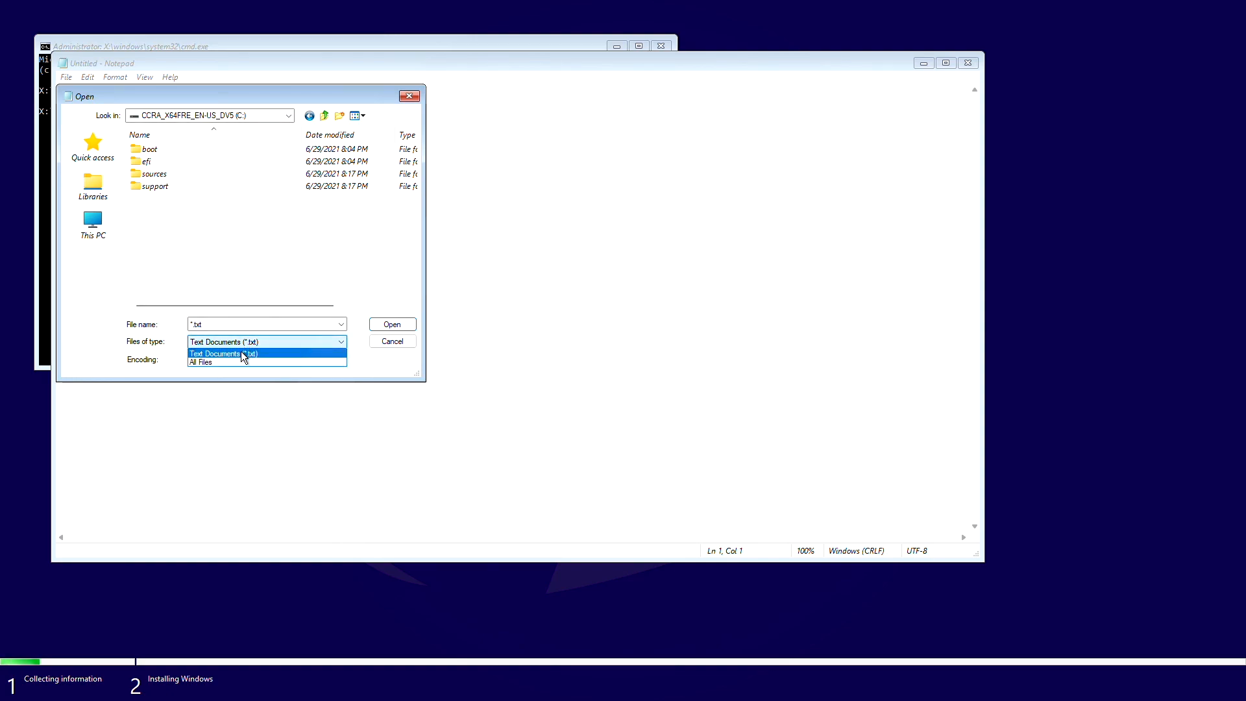
pyautogui.click(202, 354)
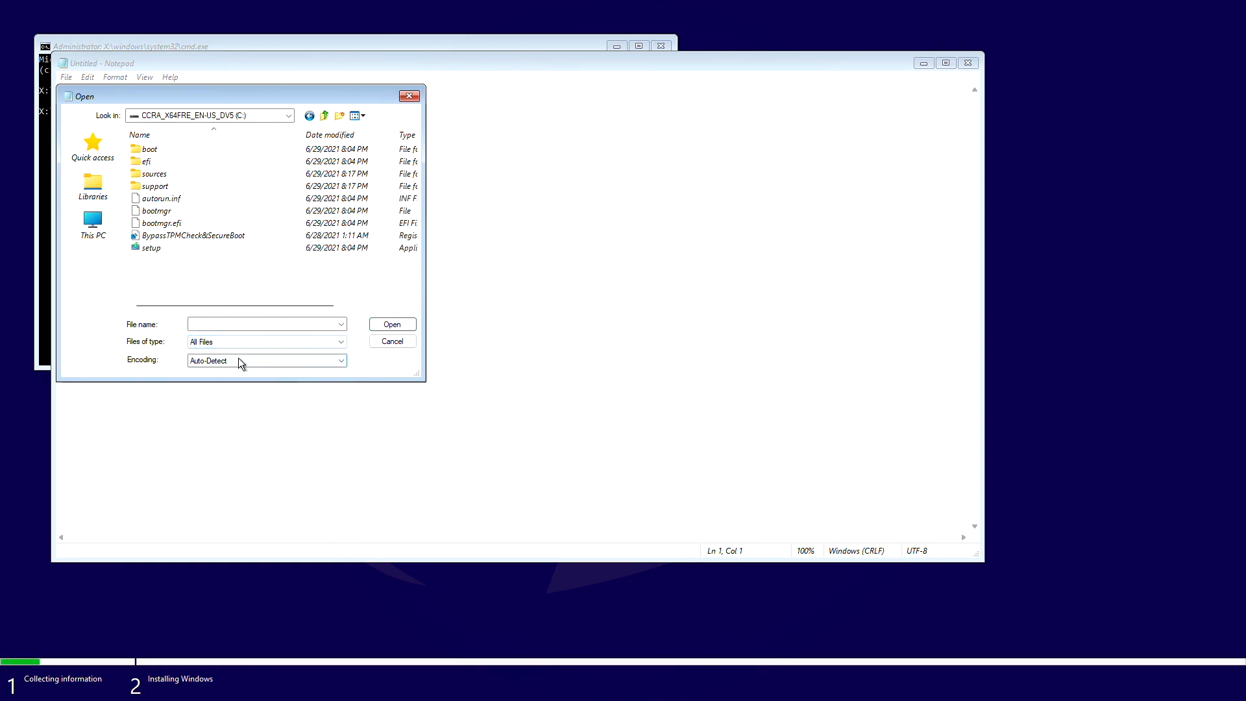
pyautogui.click(194, 235)
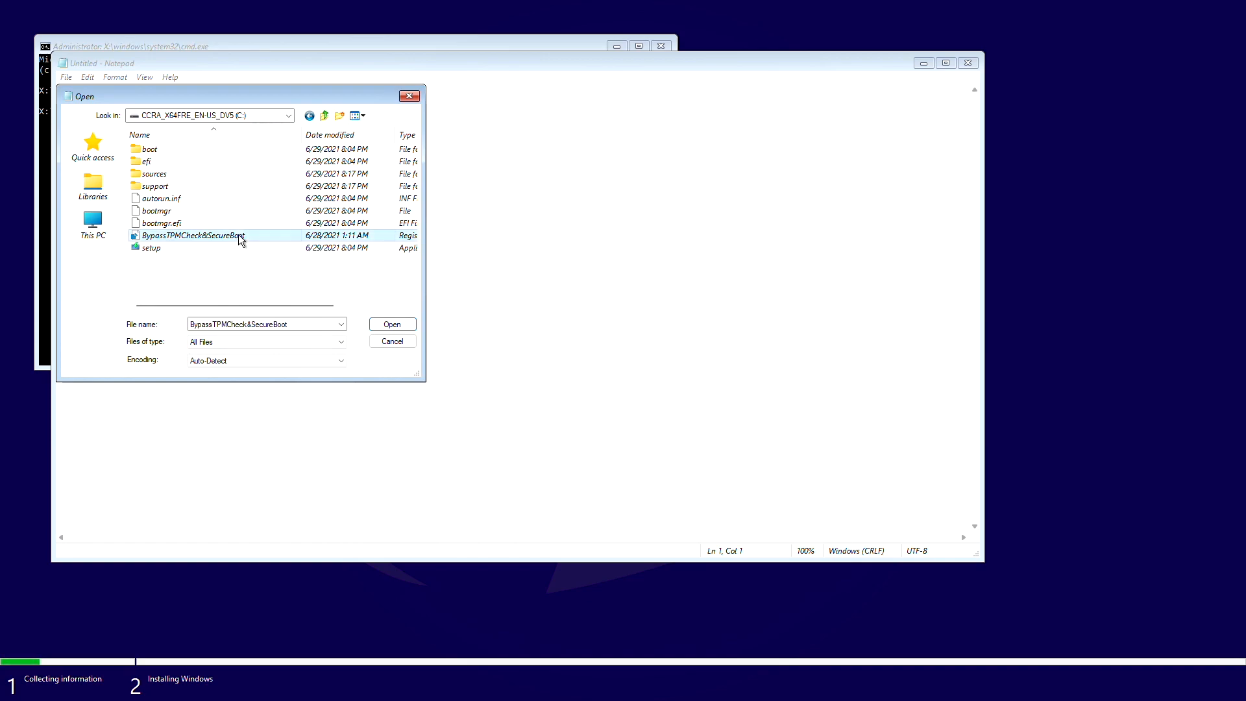
# - Merge the registry file, confirm Yes, cancel the dialog and close Notepad
pyautogui.click(392, 324)
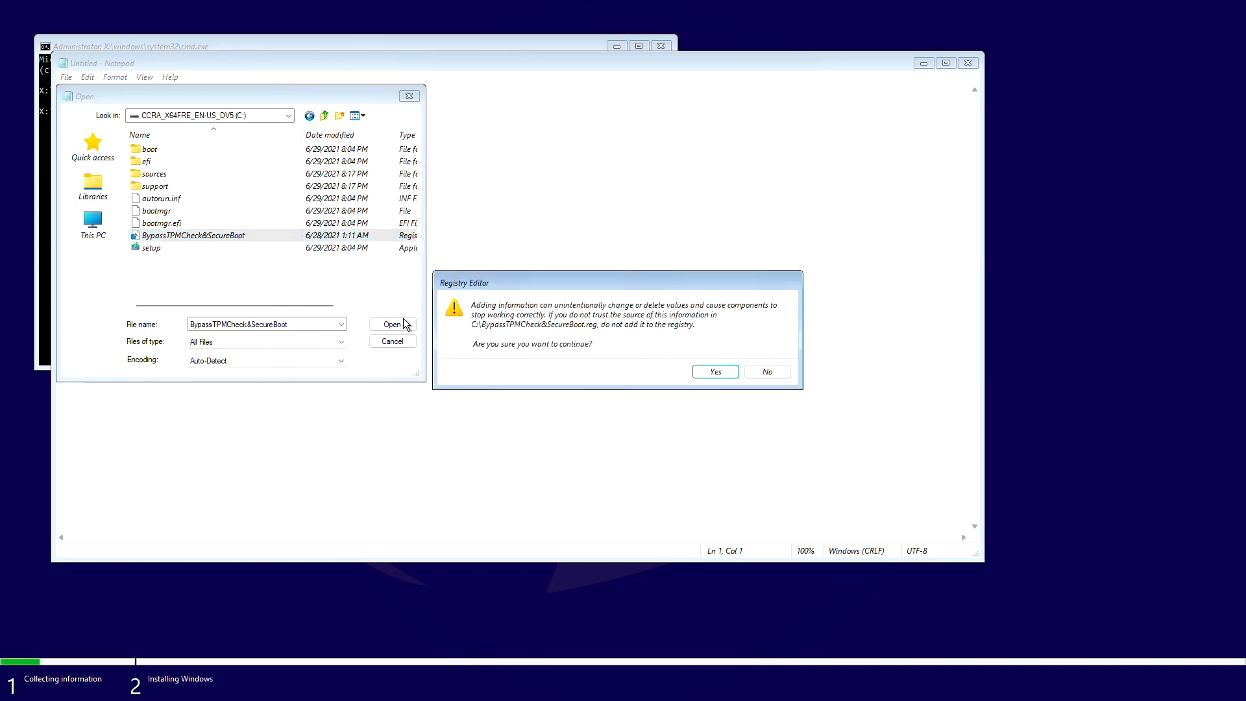
pyautogui.click(765, 371)
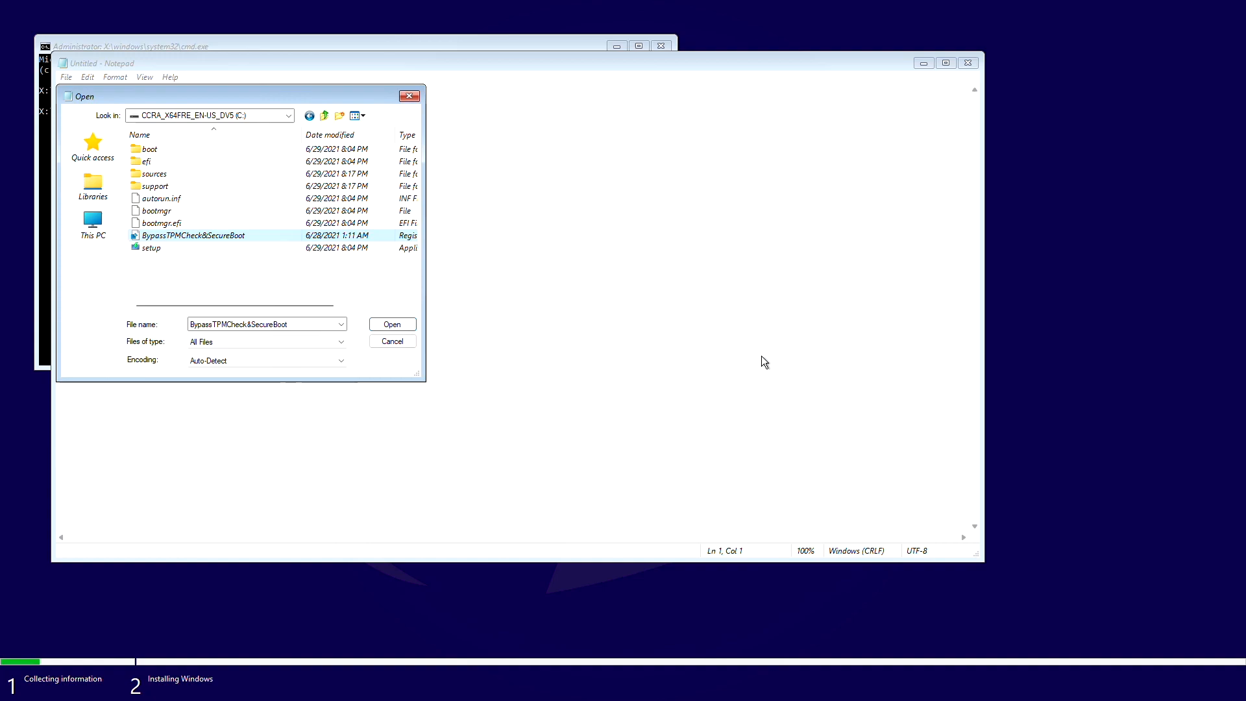
pyautogui.click(390, 341)
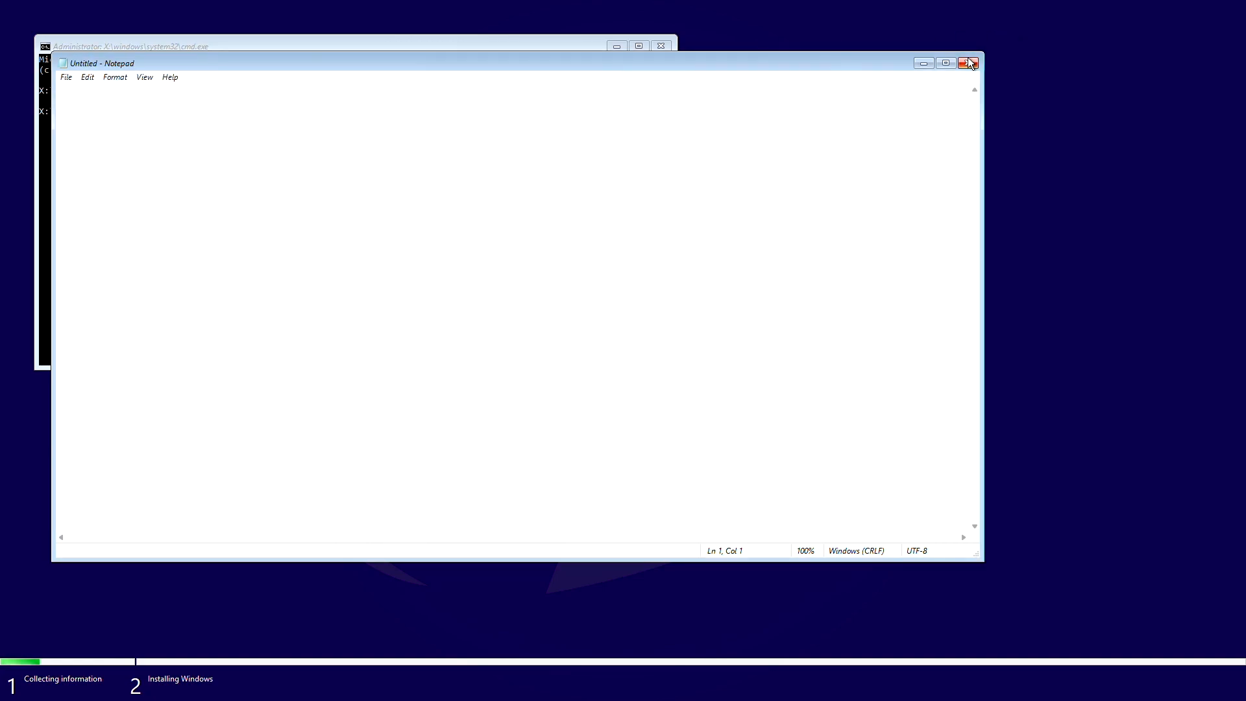
pyautogui.click(968, 63)
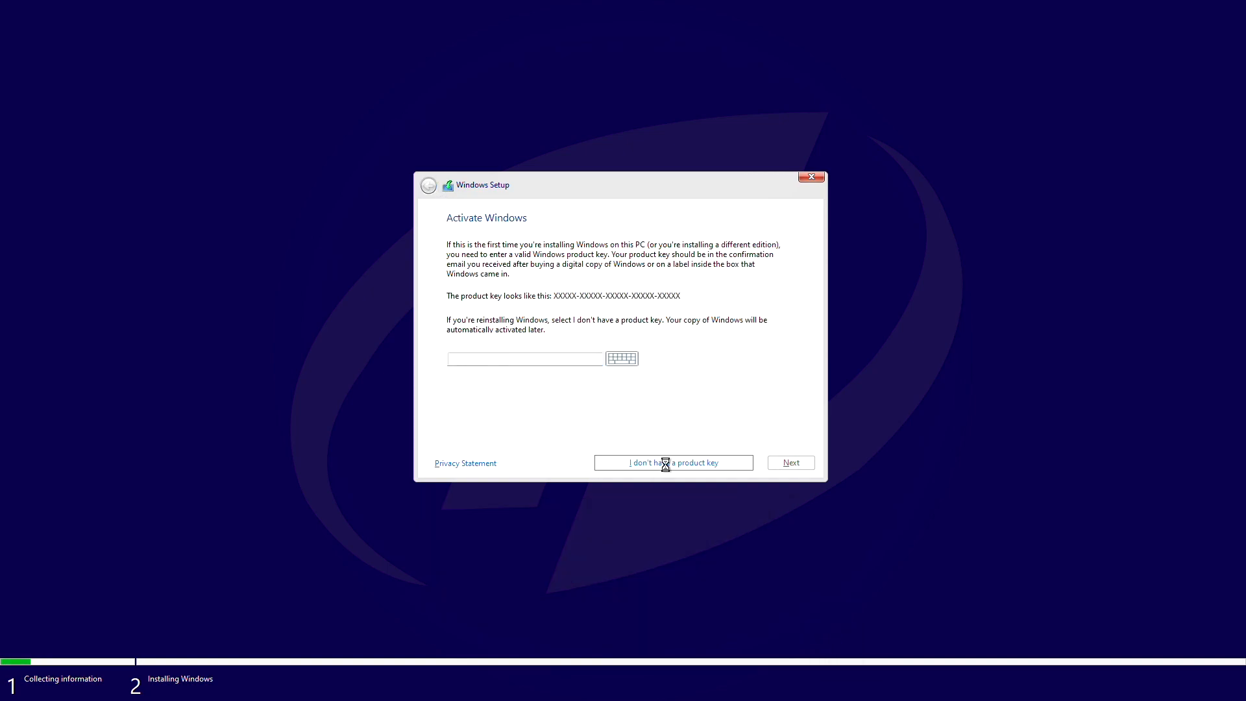
# - Continue without a product key and choose Custom: Install Windows only
pyautogui.click(673, 463)
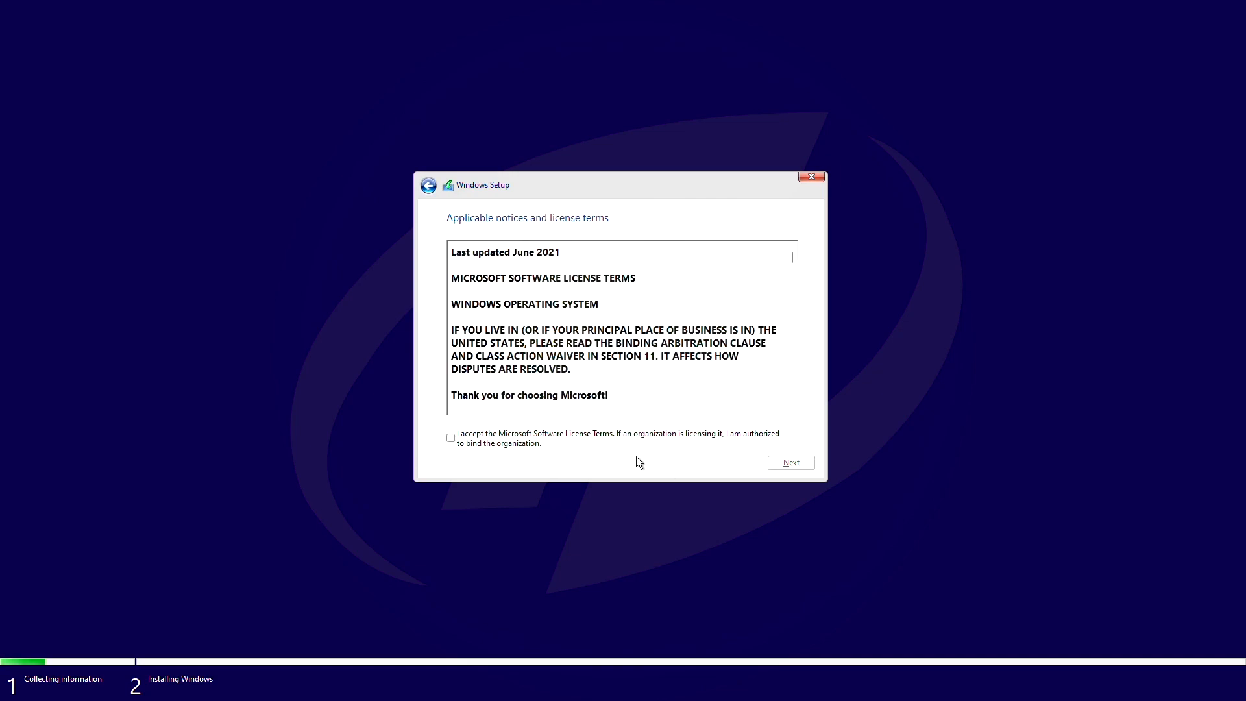
pyautogui.click(789, 463)
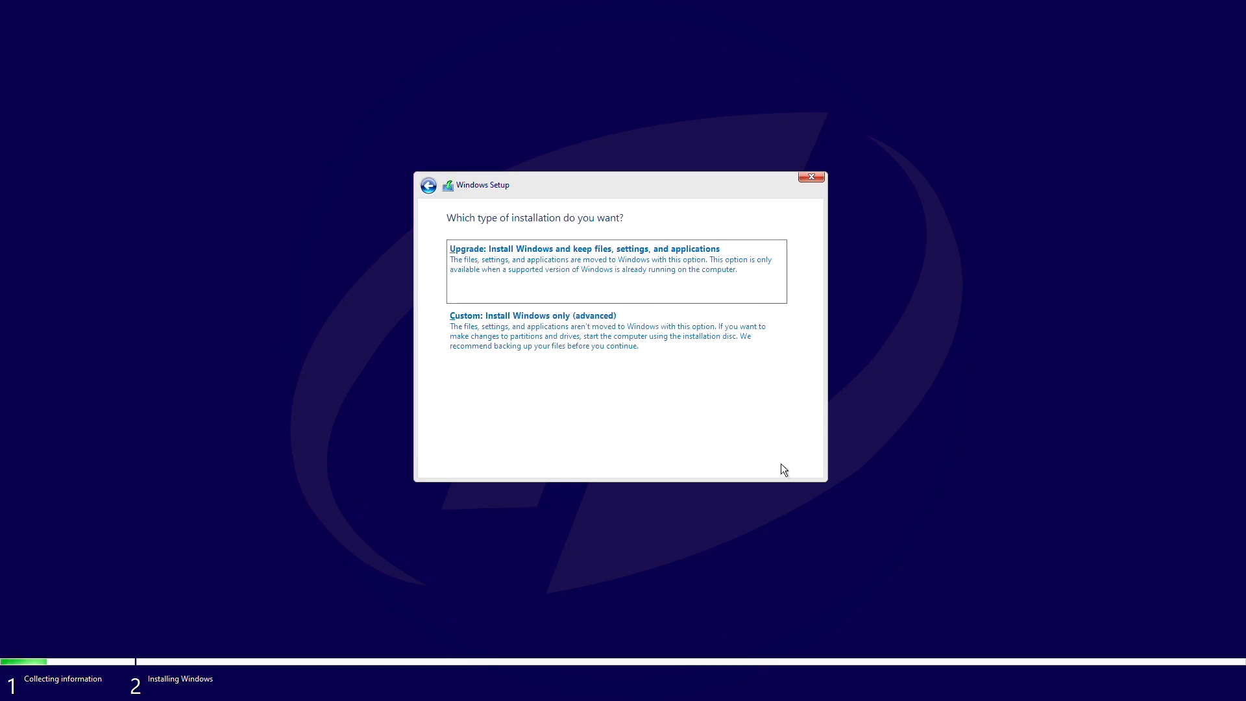
pyautogui.click(532, 315)
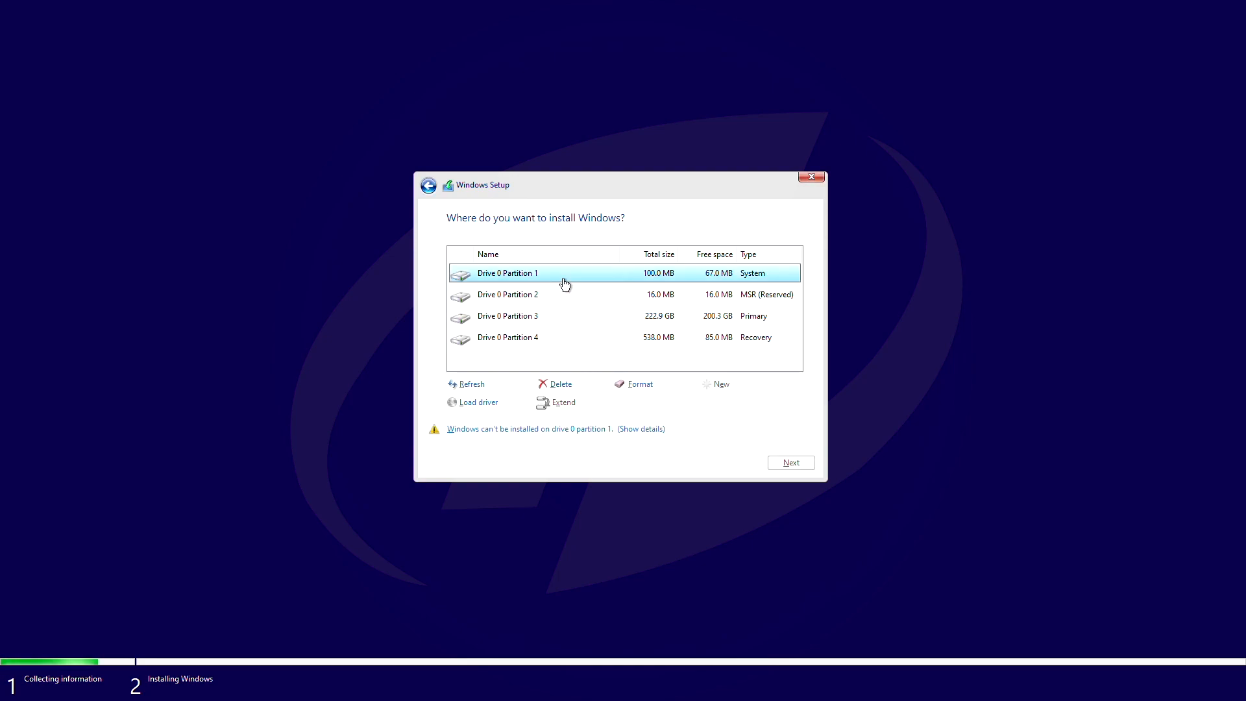
# - Delete all Drive 0 partitions and install into the 223.6 GB unallocated space
pyautogui.click(559, 384)
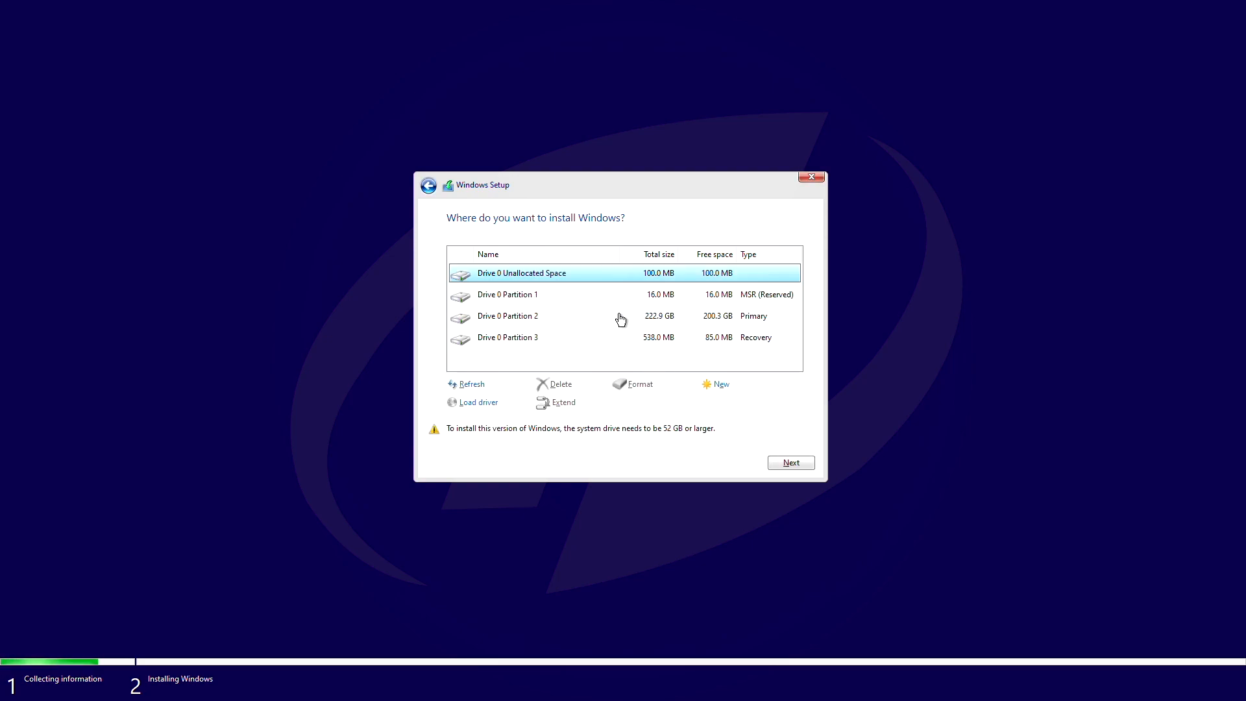
pyautogui.click(558, 383)
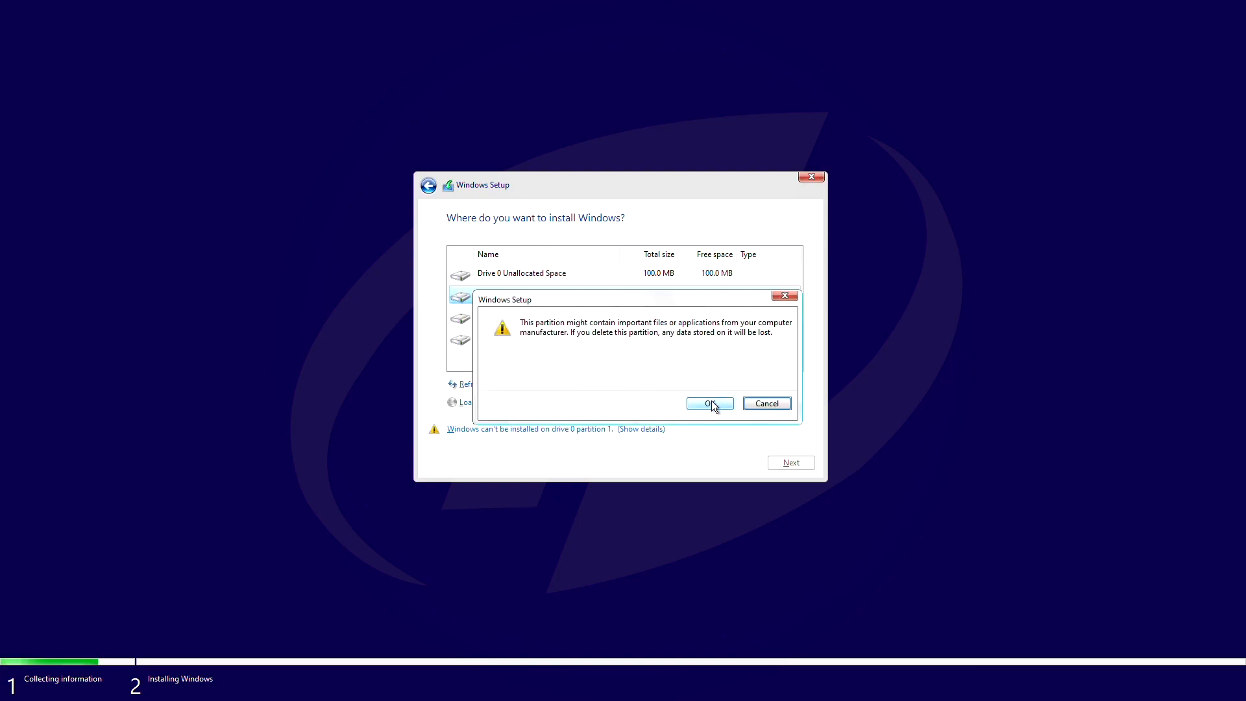
pyautogui.click(708, 403)
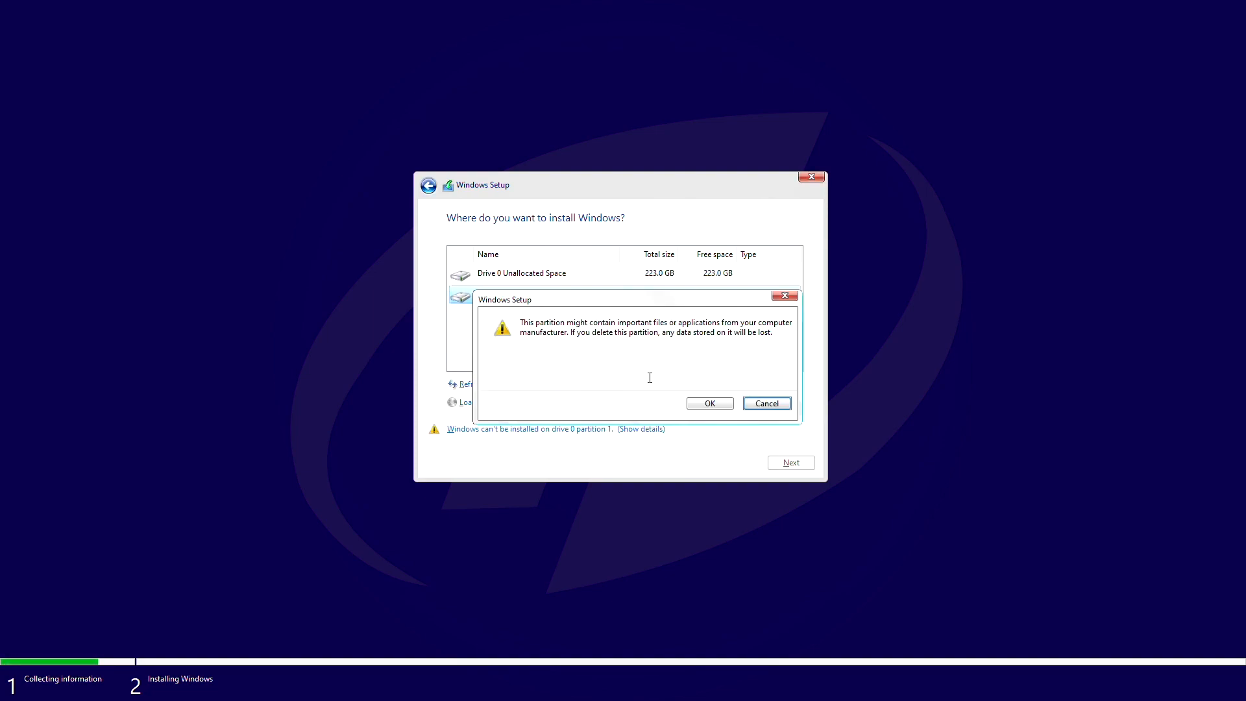
pyautogui.click(708, 403)
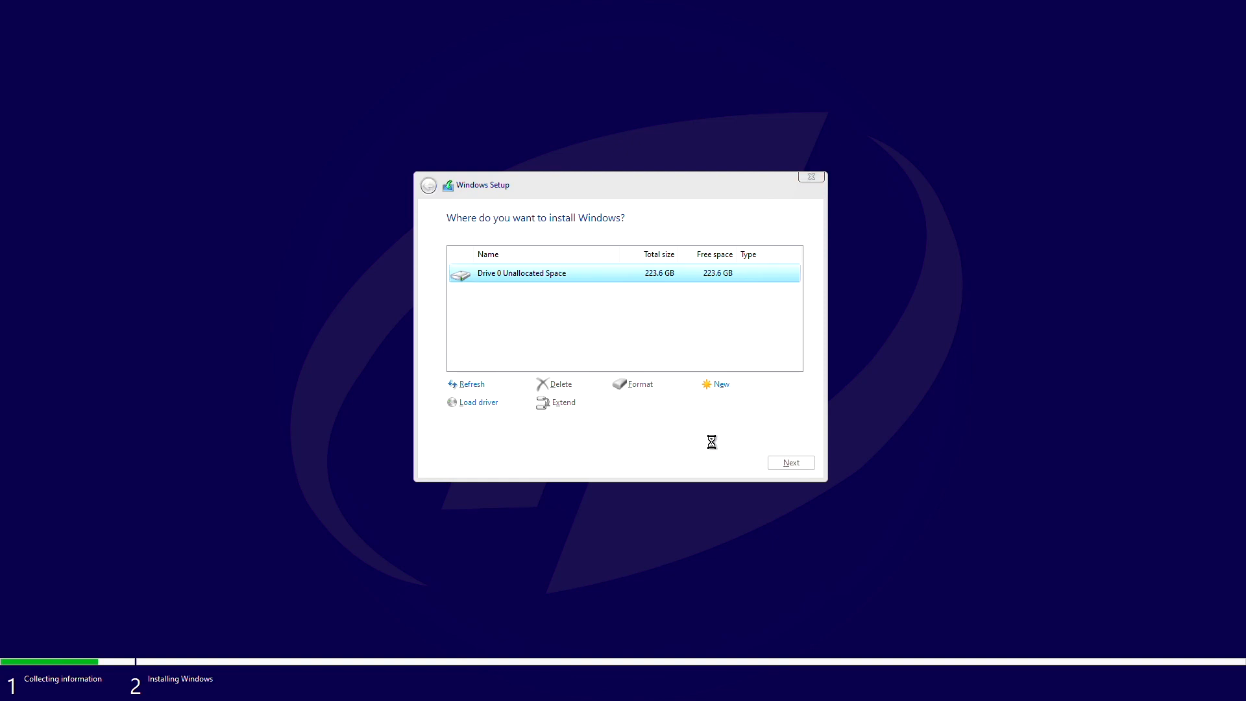
pyautogui.click(790, 463)
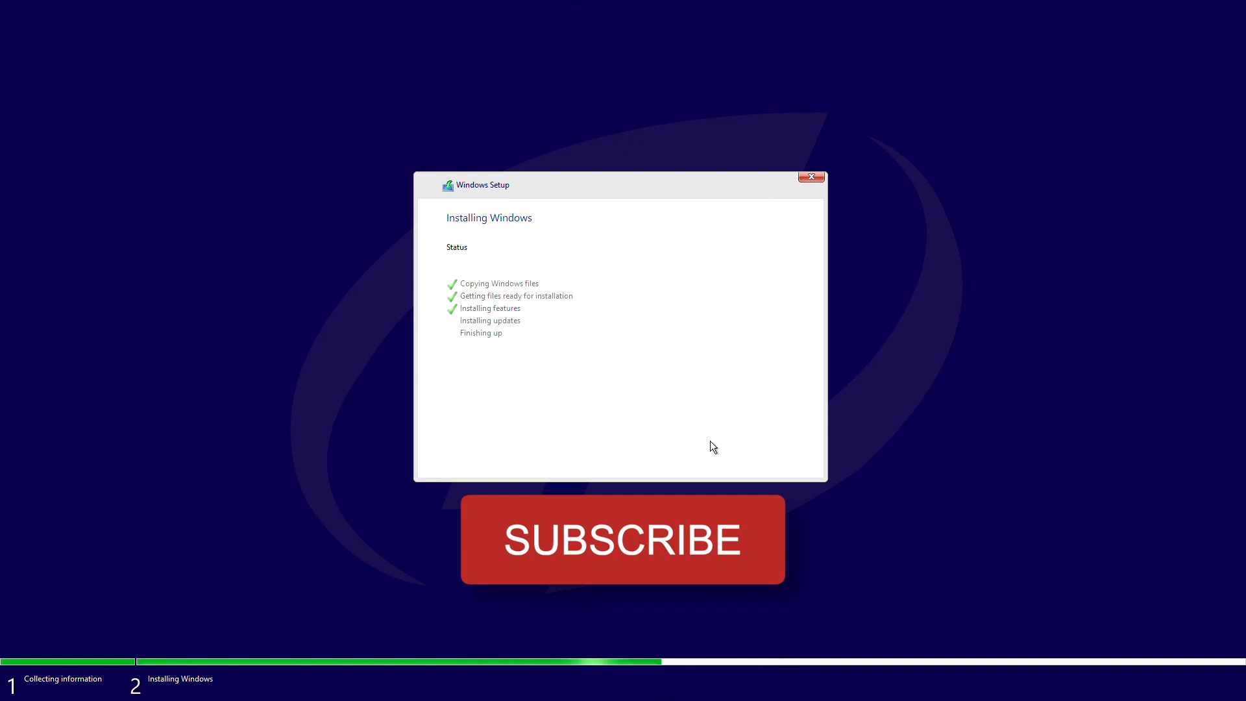
# - Wait while Windows copies files, prepares them and installs features
pyautogui.click(622, 539)
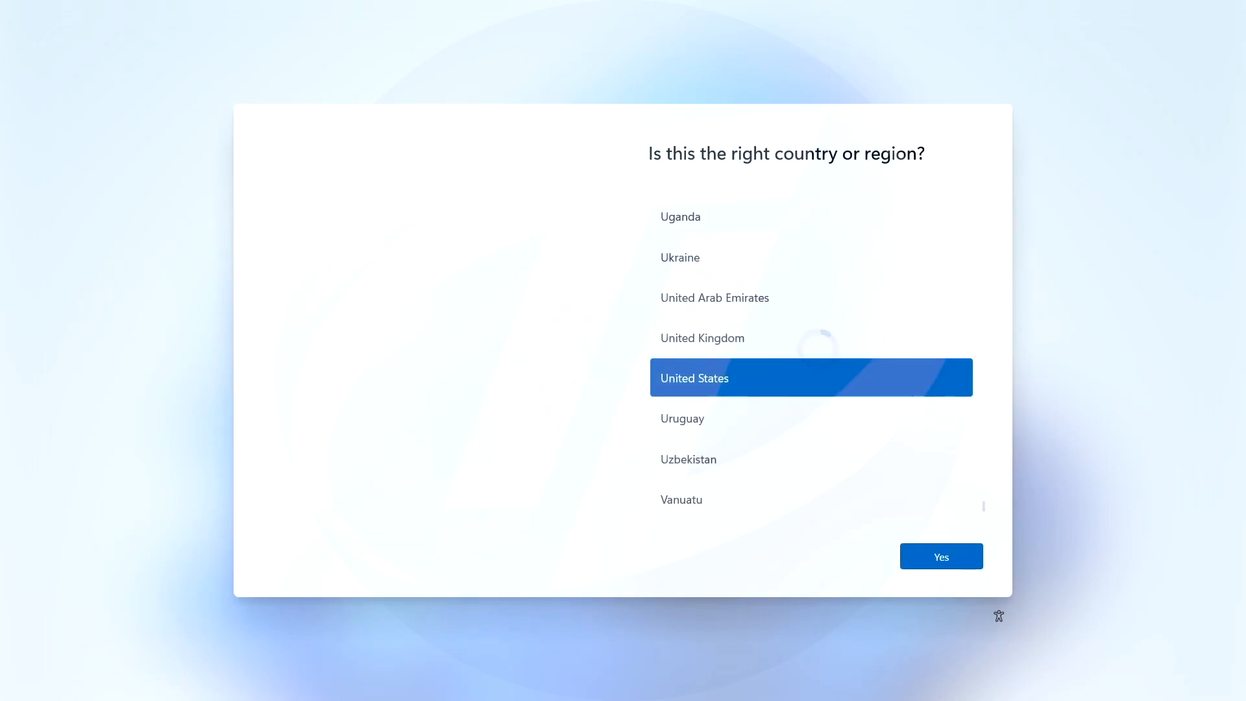
# - Confirm United States as region, skip the second keyboard layout, and pass the network page
pyautogui.click(941, 556)
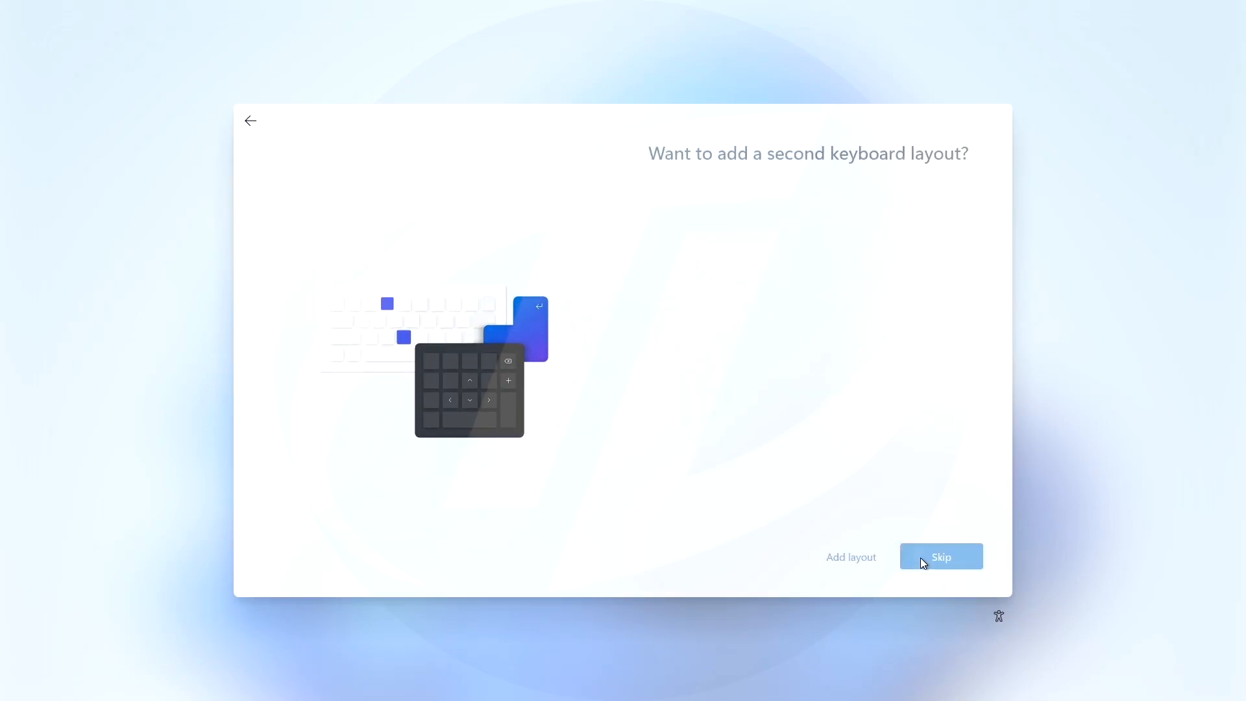
pyautogui.click(941, 556)
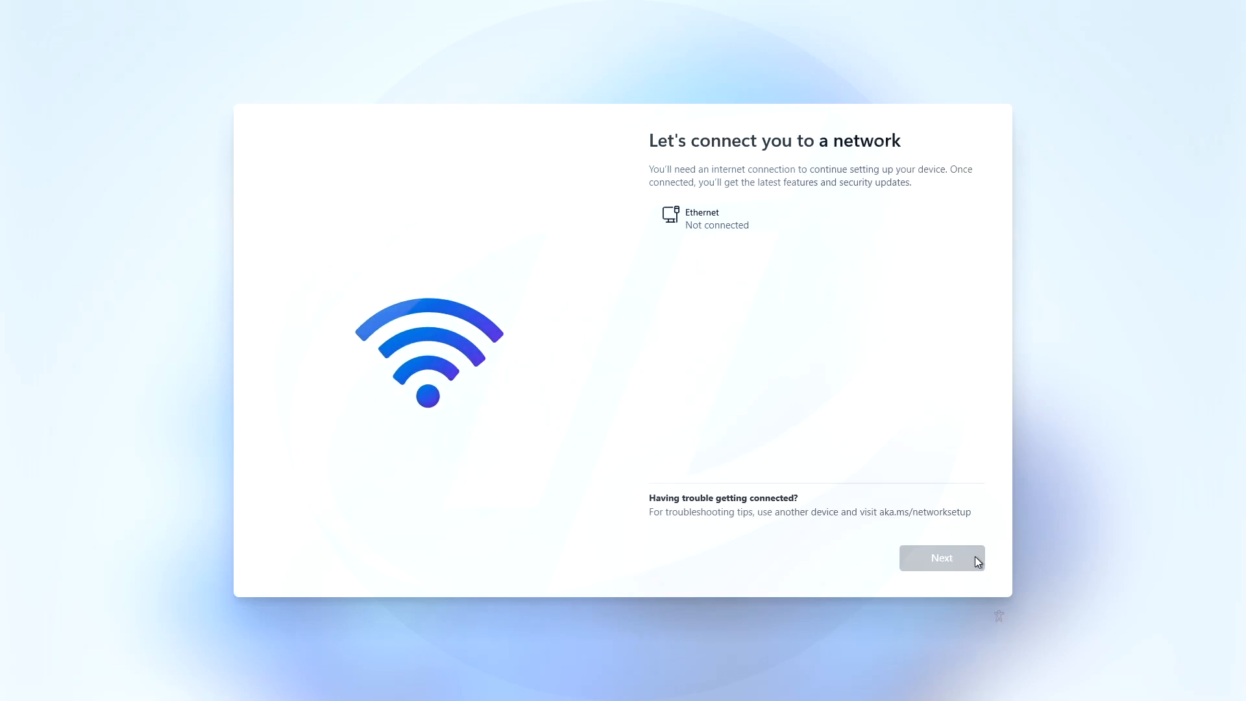
pyautogui.moveTo(830, 587)
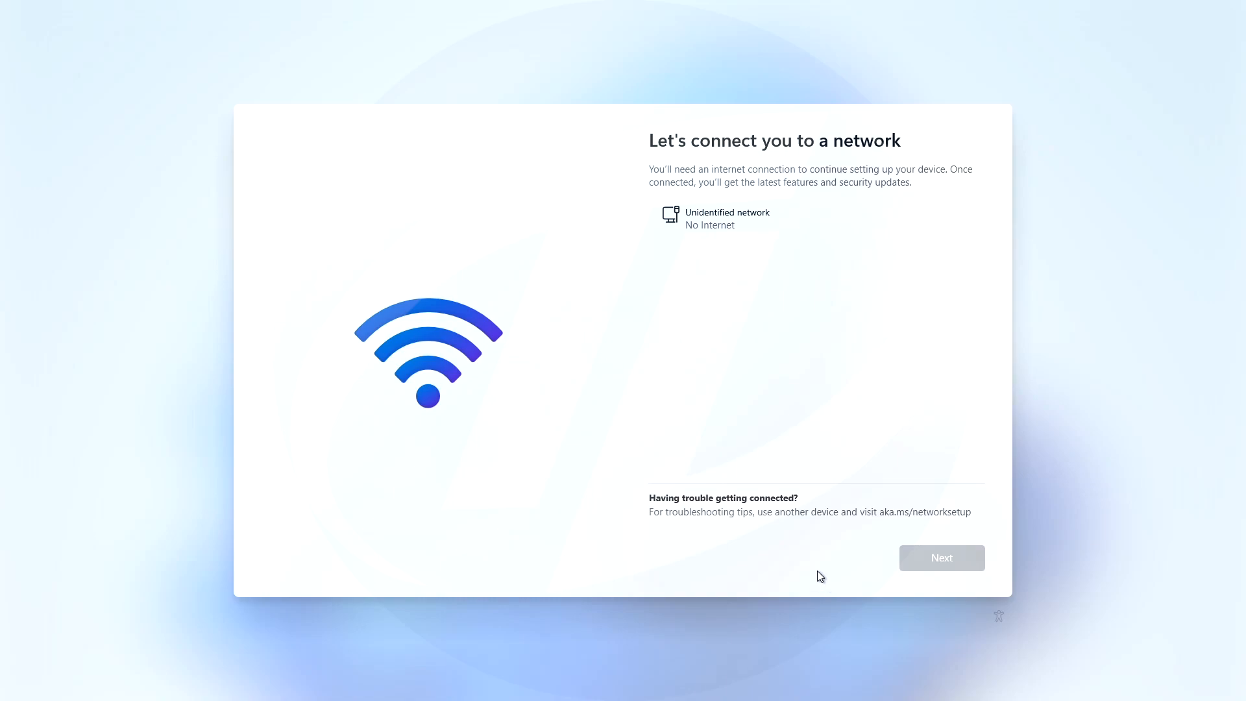
pyautogui.click(940, 557)
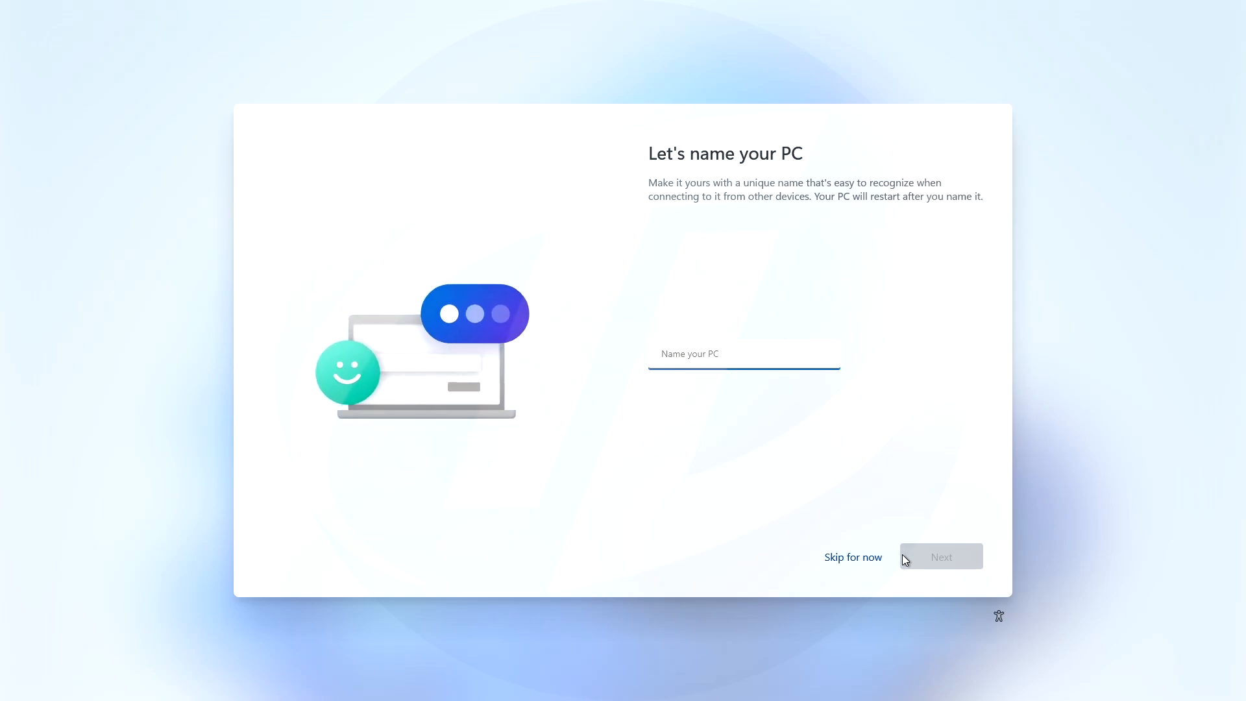
pyautogui.moveTo(775, 533)
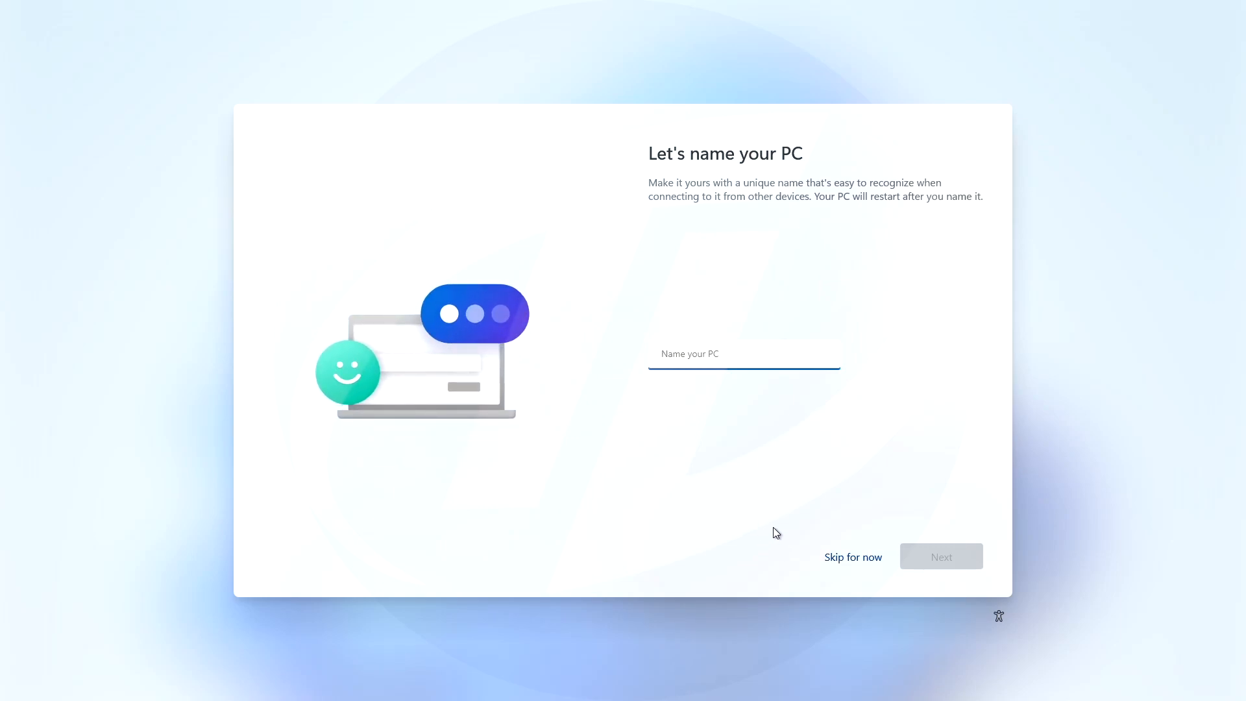
# - Skip PC naming, create the local account 'Tech Lab', and accept the privacy settings
pyautogui.click(852, 556)
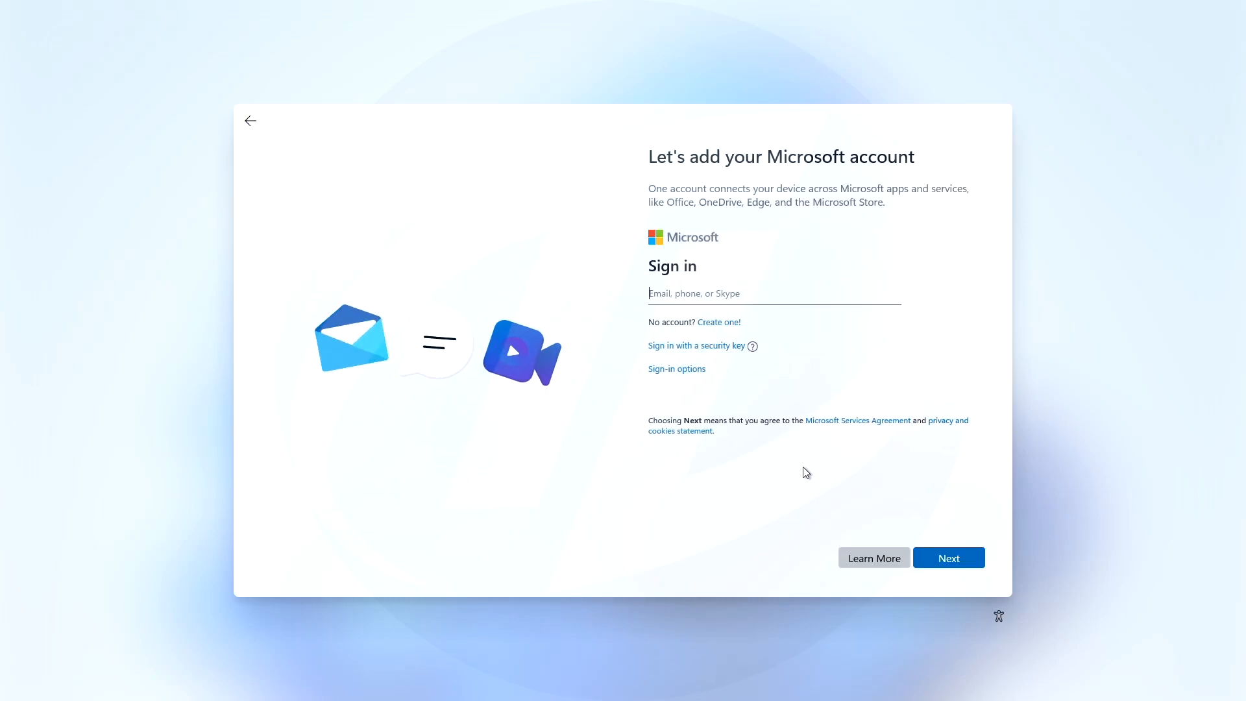
pyautogui.click(676, 369)
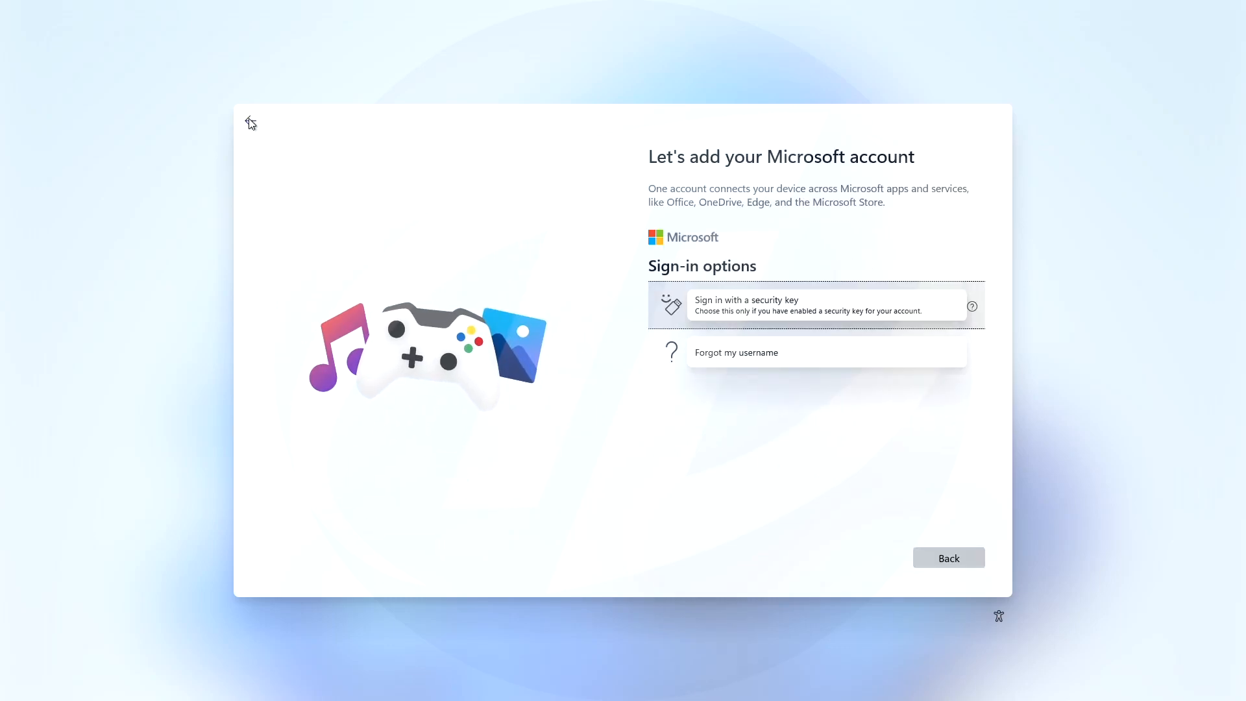
pyautogui.click(947, 556)
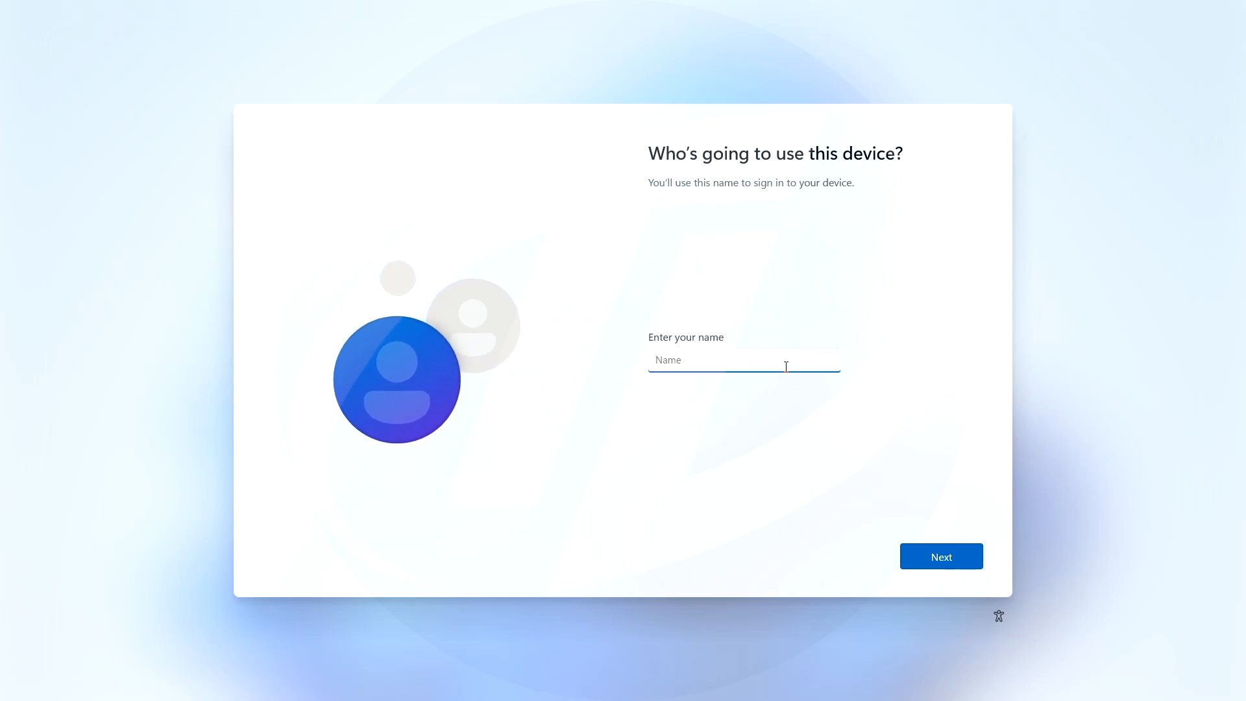
pyautogui.write('Tech Lab')
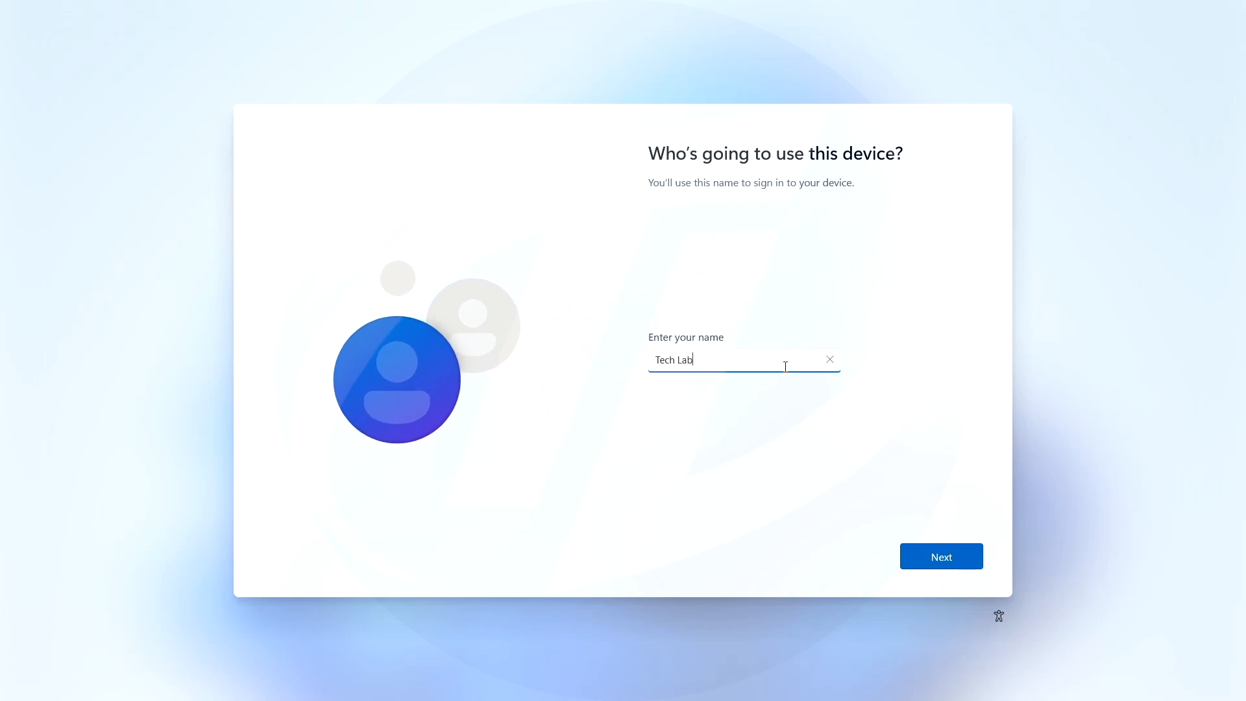
pyautogui.click(940, 556)
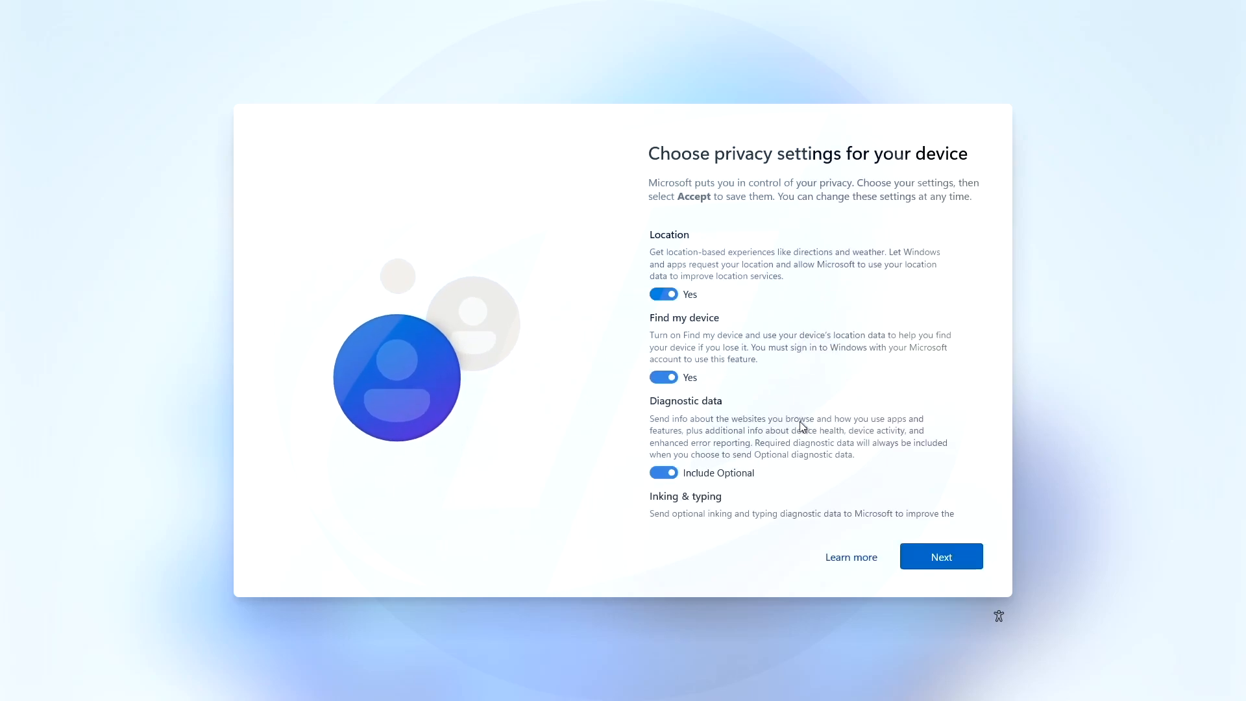
pyautogui.click(941, 555)
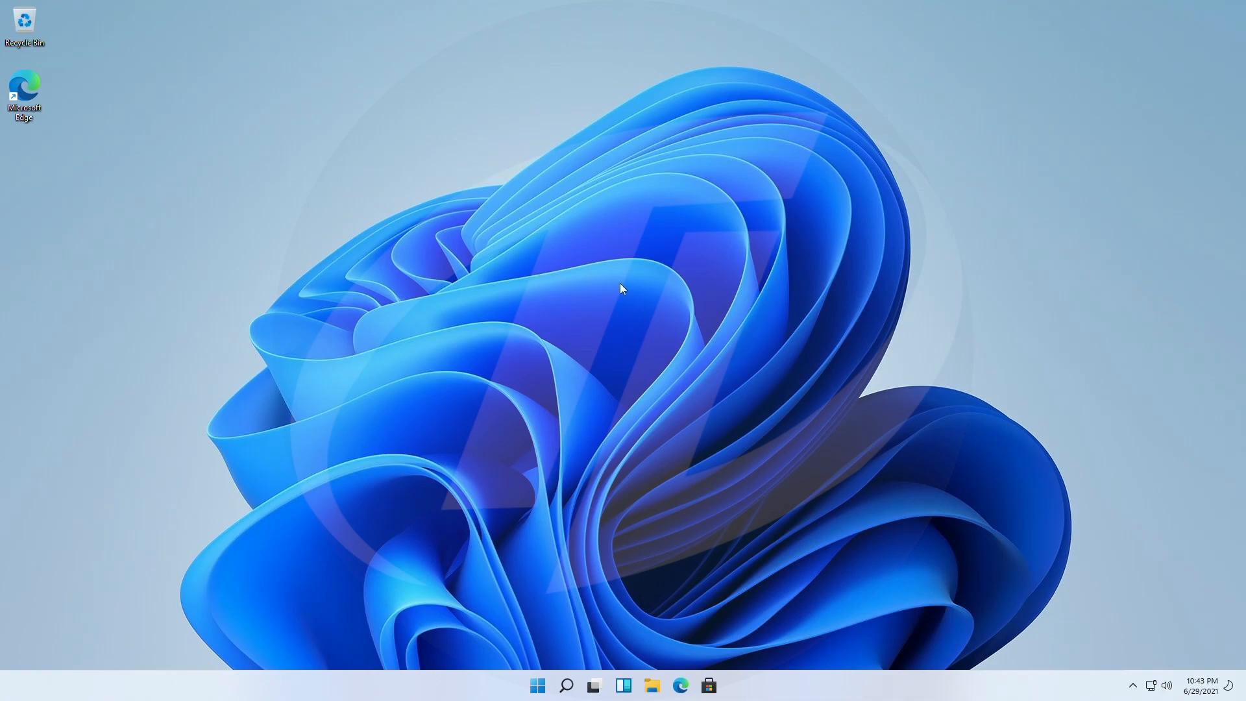
# - Open Settings from Start and view System > About showing Windows 11 Home
pyautogui.click(538, 685)
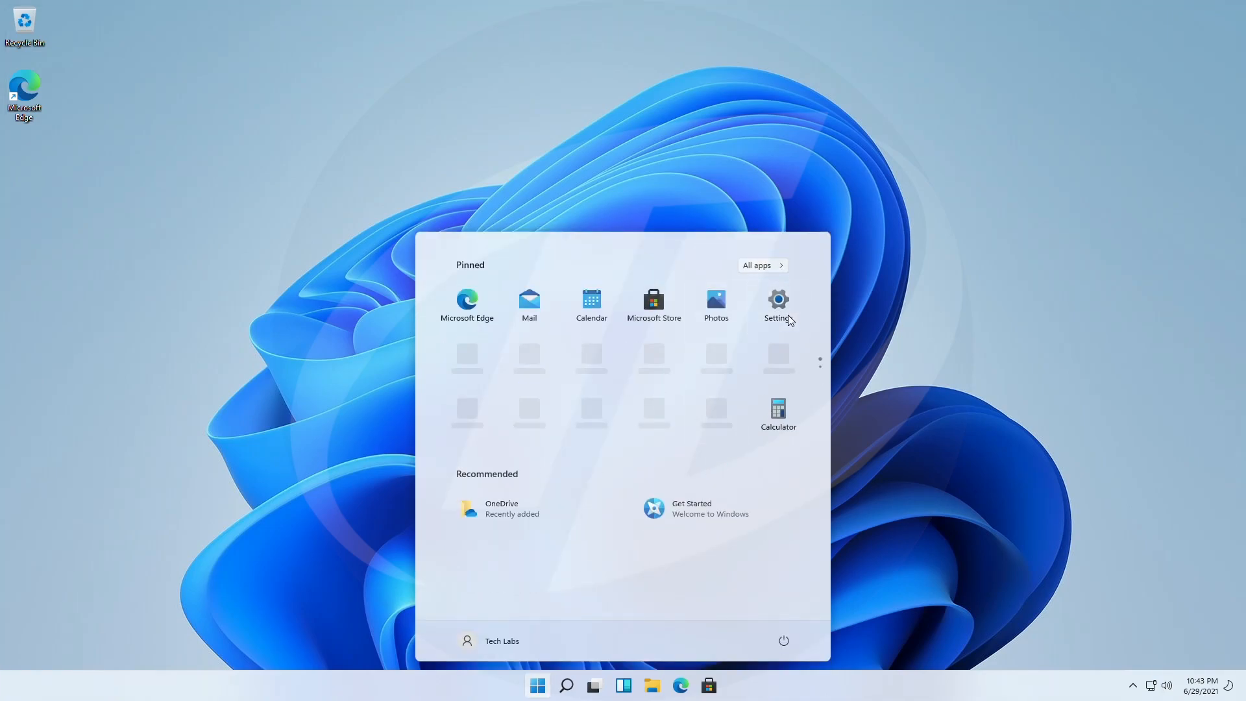
pyautogui.click(778, 305)
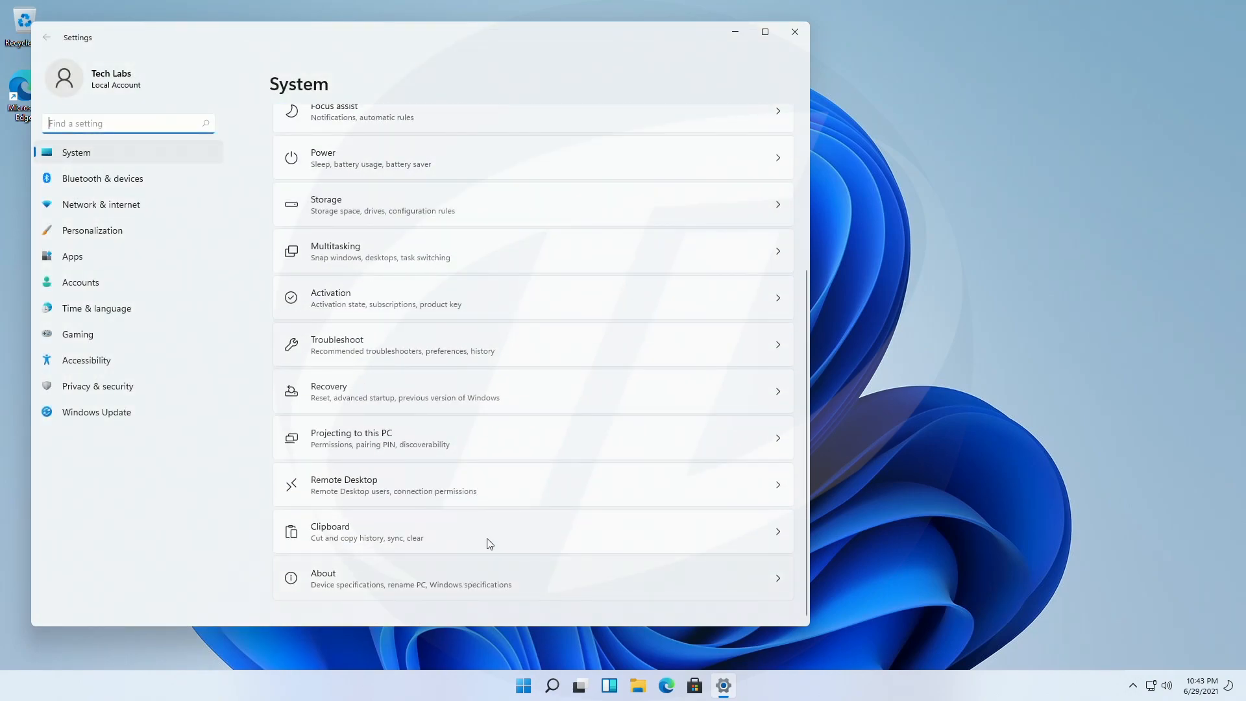
pyautogui.click(531, 578)
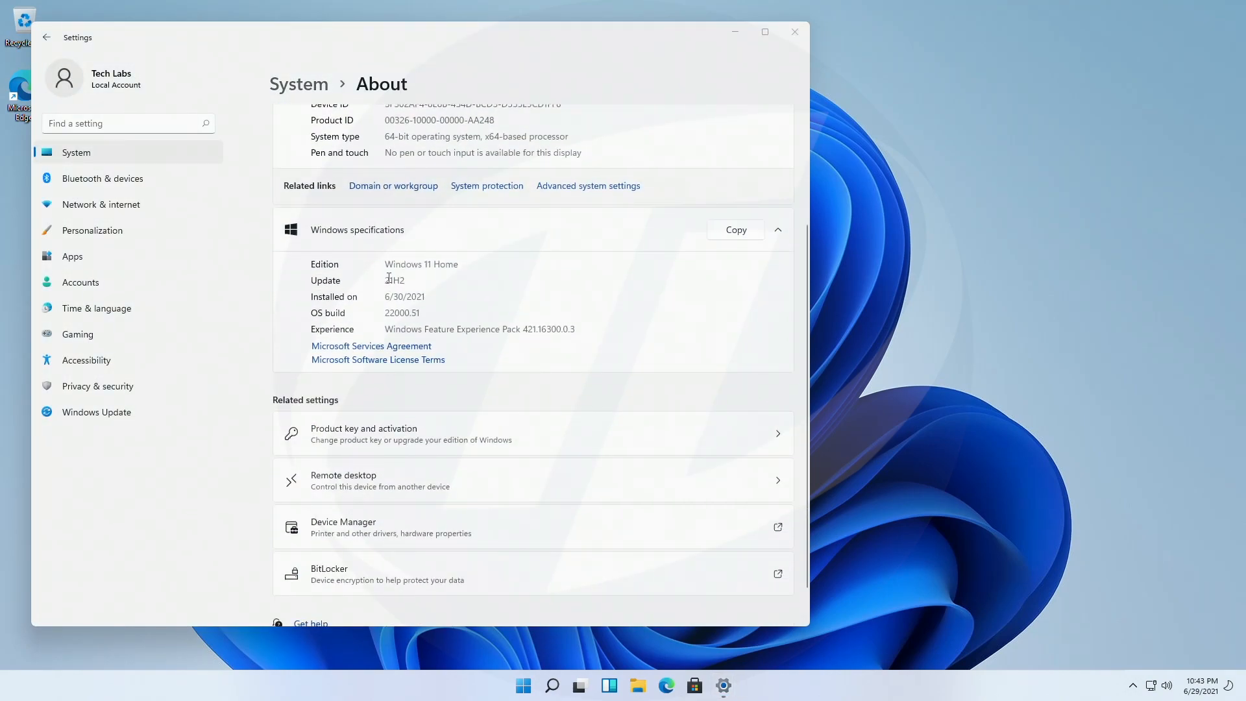